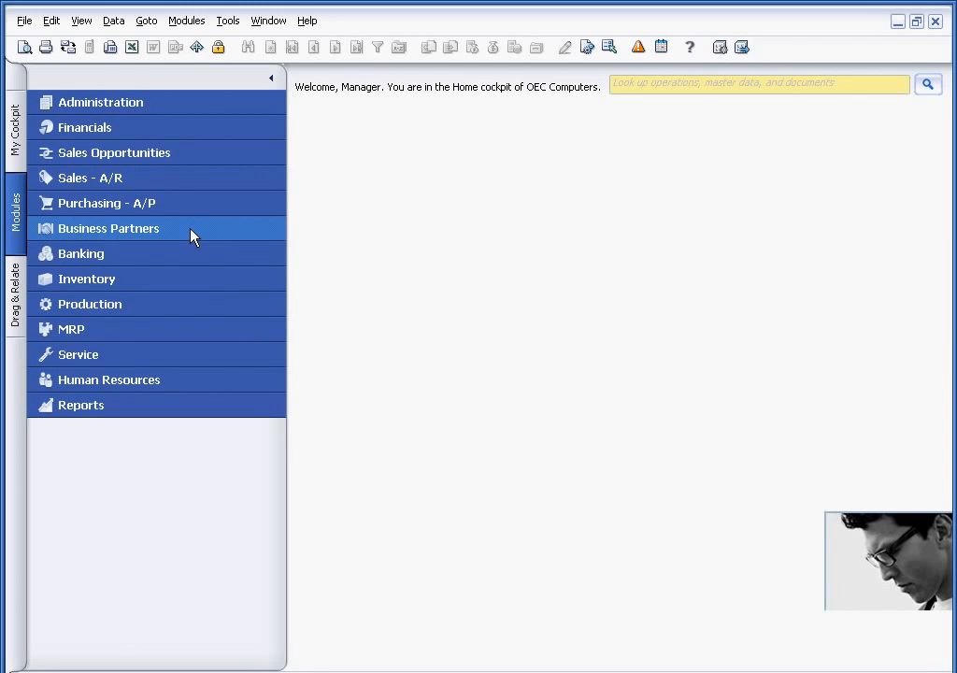
# Find and open the Earthshaker Corporation business partner record by searching 'ear'
pyautogui.click(109, 228)
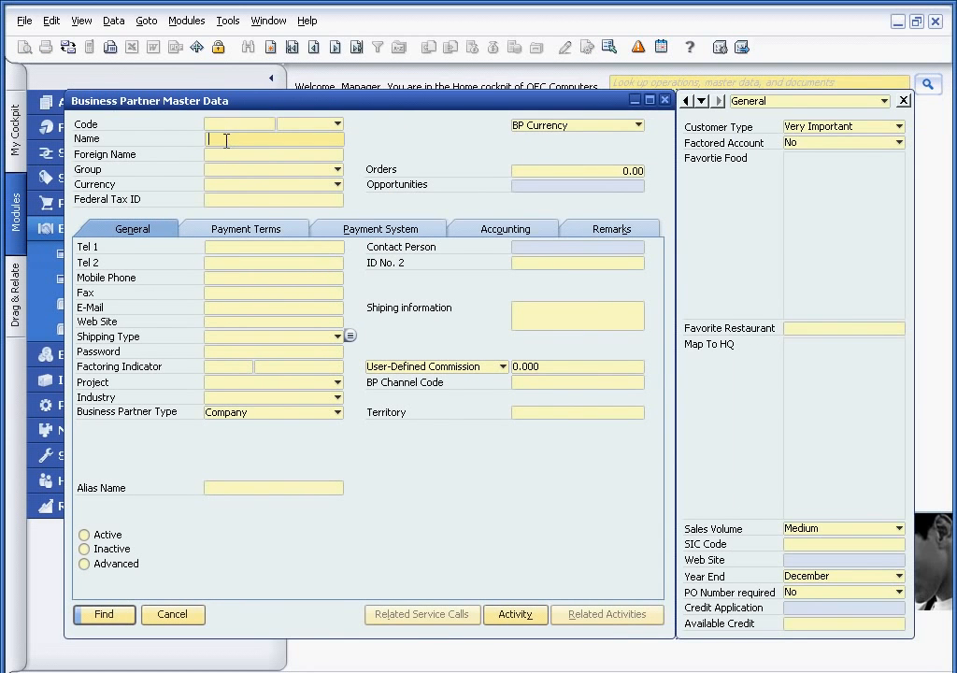
pyautogui.write('ear')
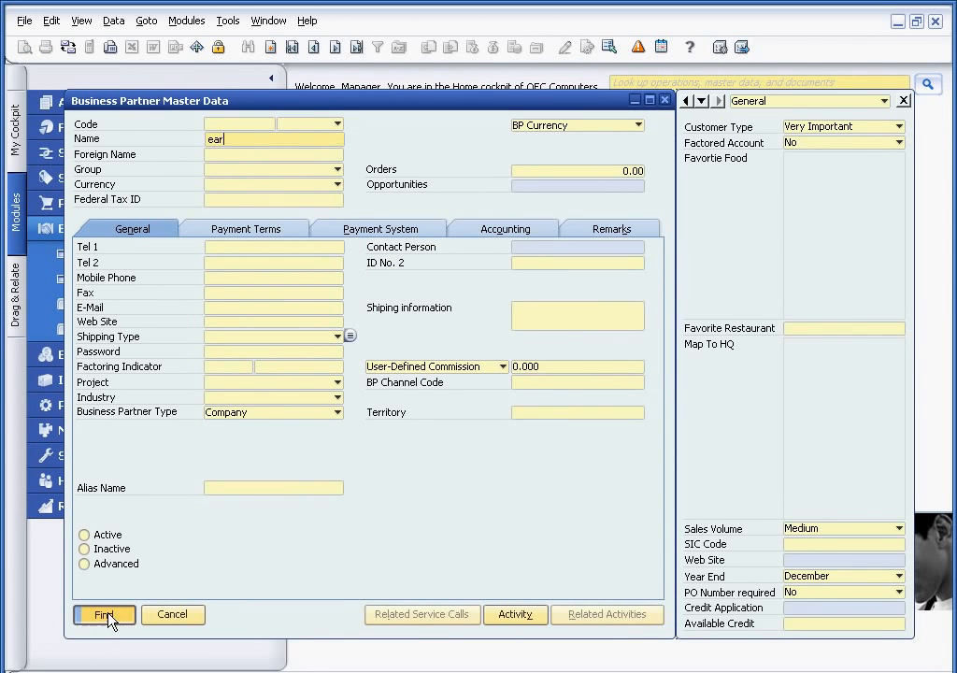
pyautogui.click(103, 614)
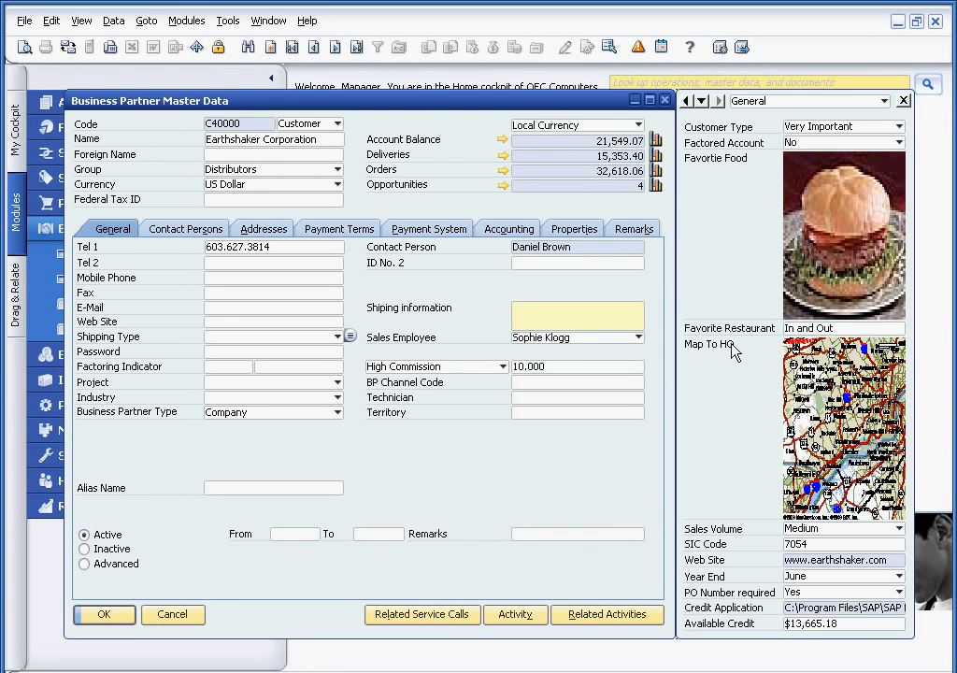
pyautogui.moveTo(734, 484)
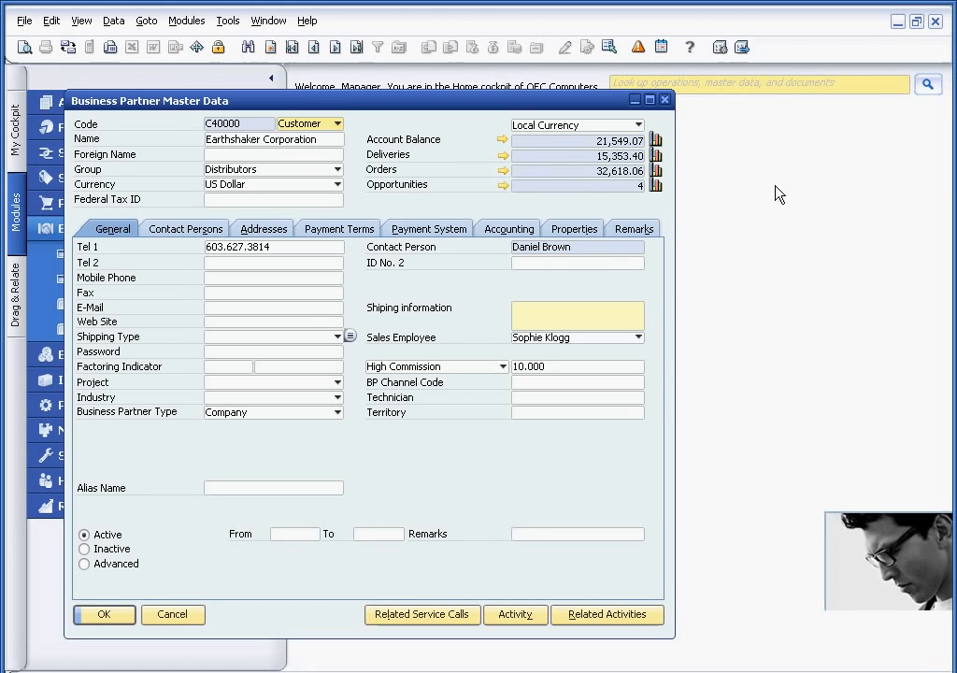
# Show the user-defined fields panel, inspect Customer Type, and cancel out of the record
pyautogui.click(81, 20)
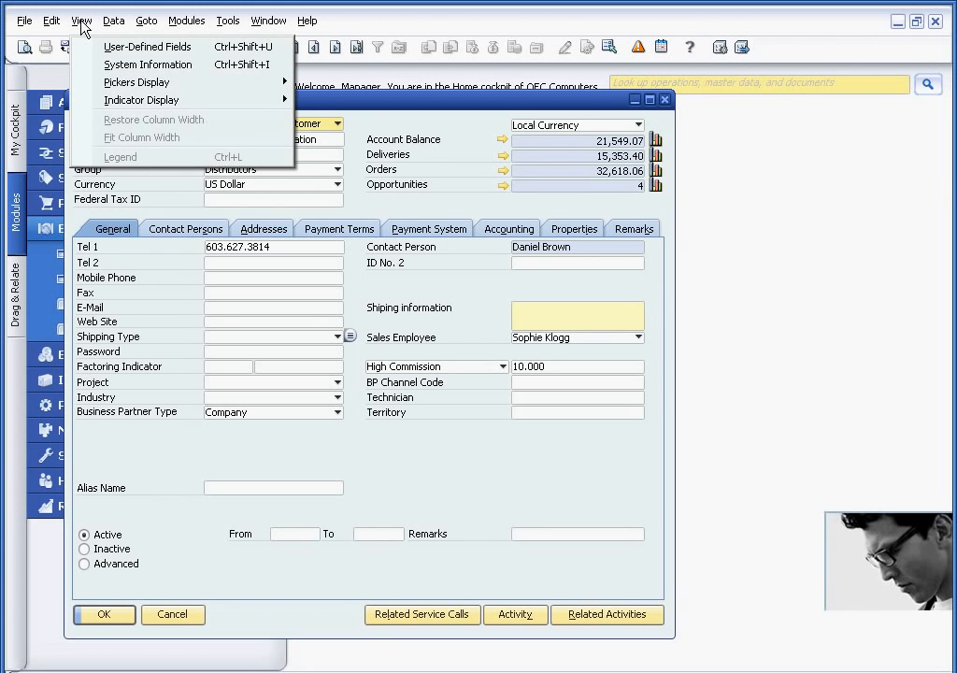
pyautogui.click(147, 46)
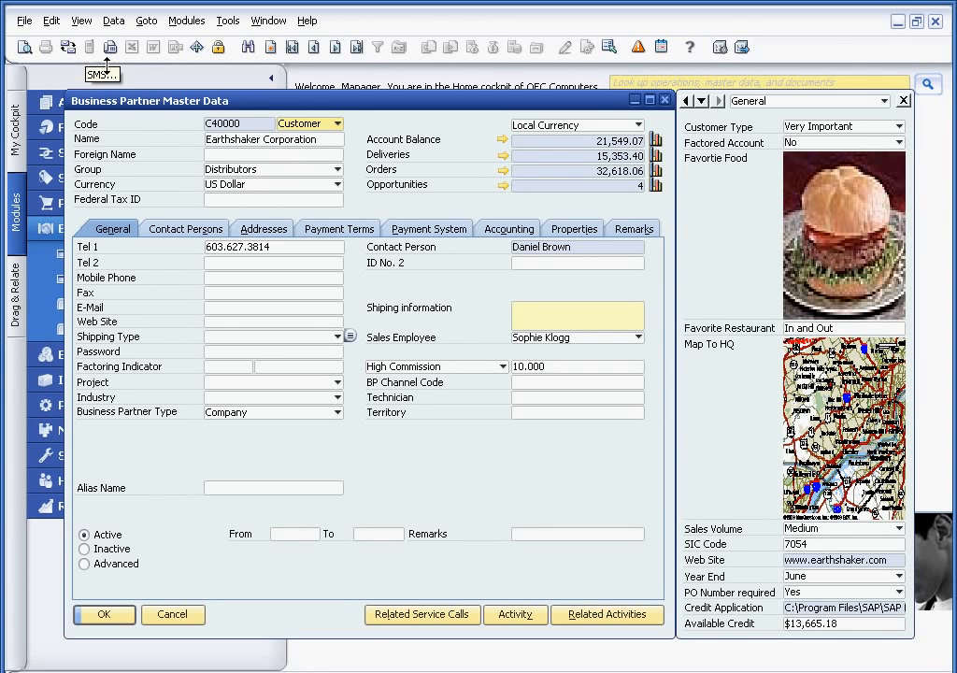
pyautogui.moveTo(715, 220)
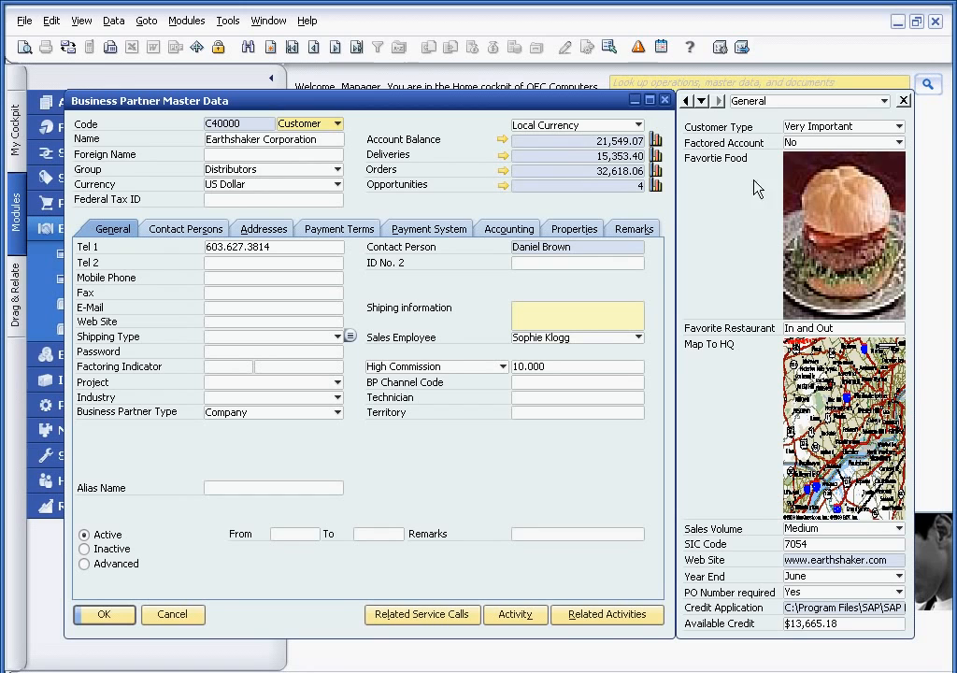
pyautogui.click(898, 126)
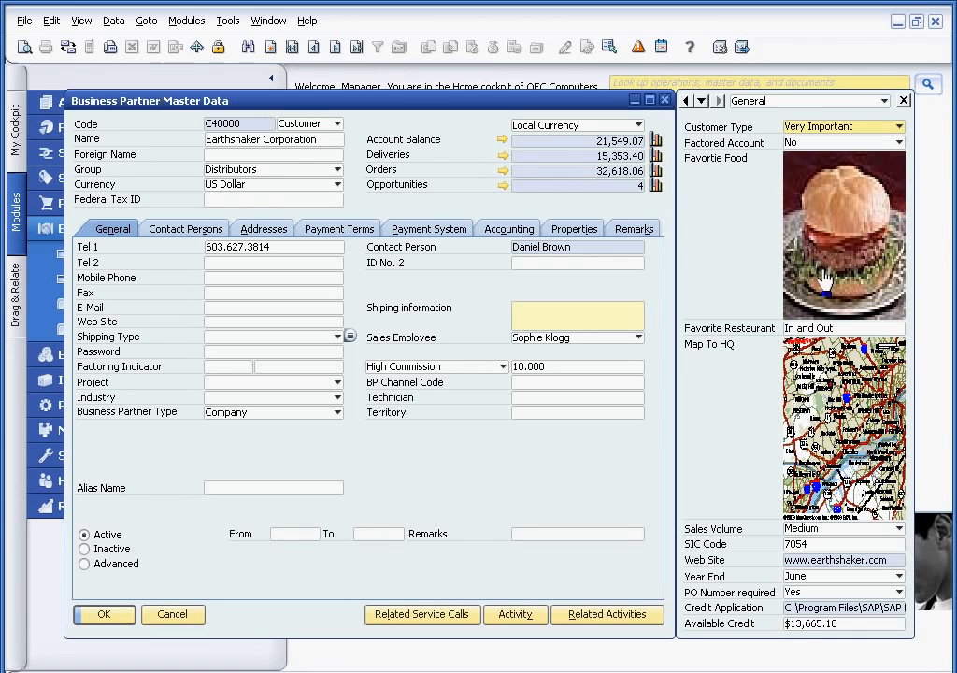
pyautogui.moveTo(838, 559)
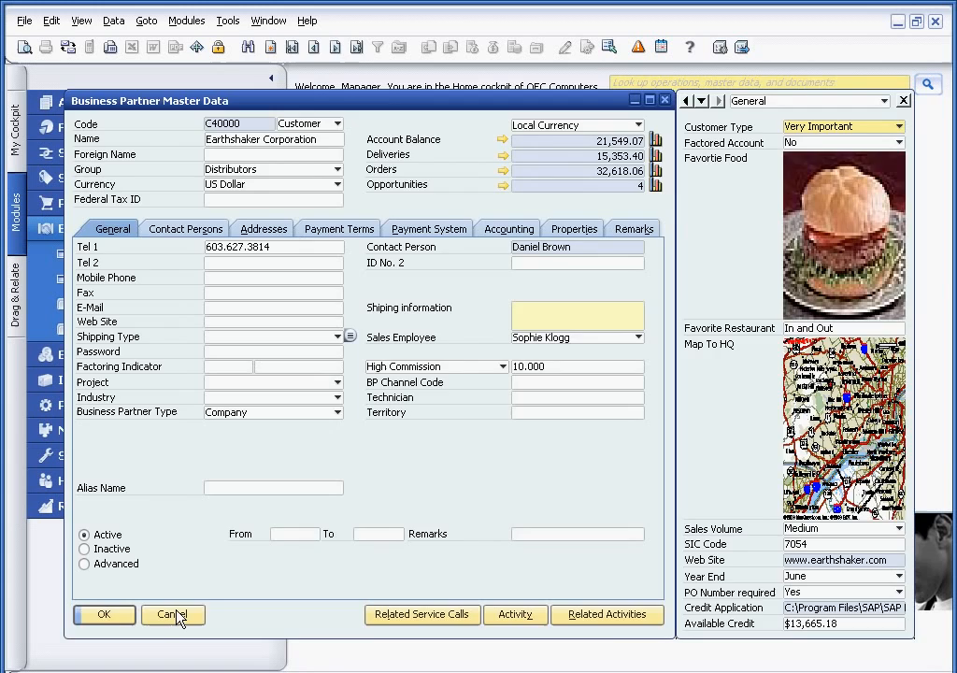
pyautogui.click(173, 614)
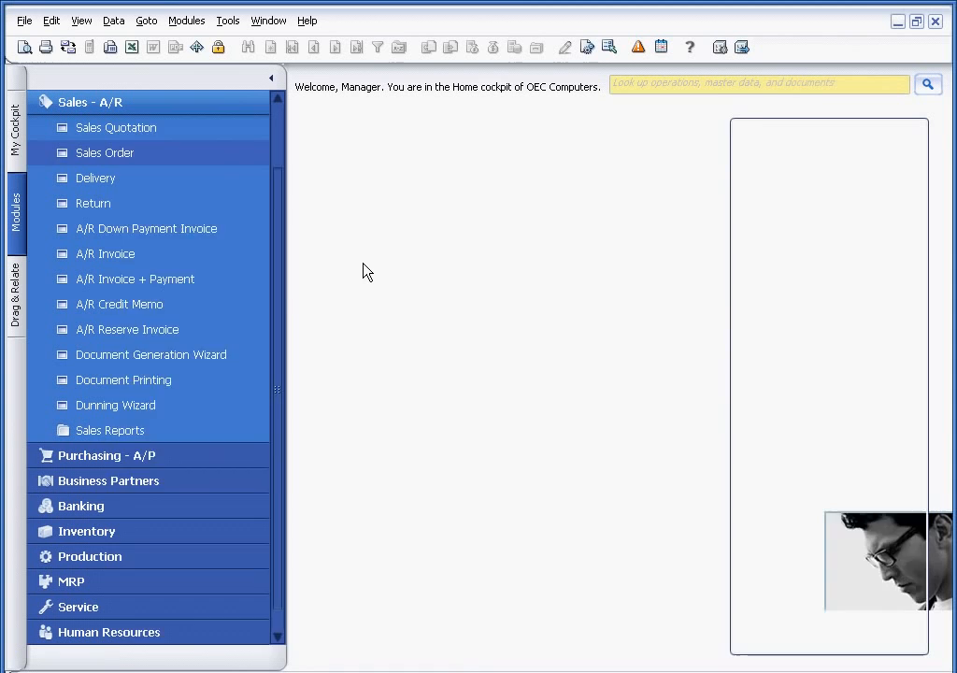
pyautogui.click(104, 152)
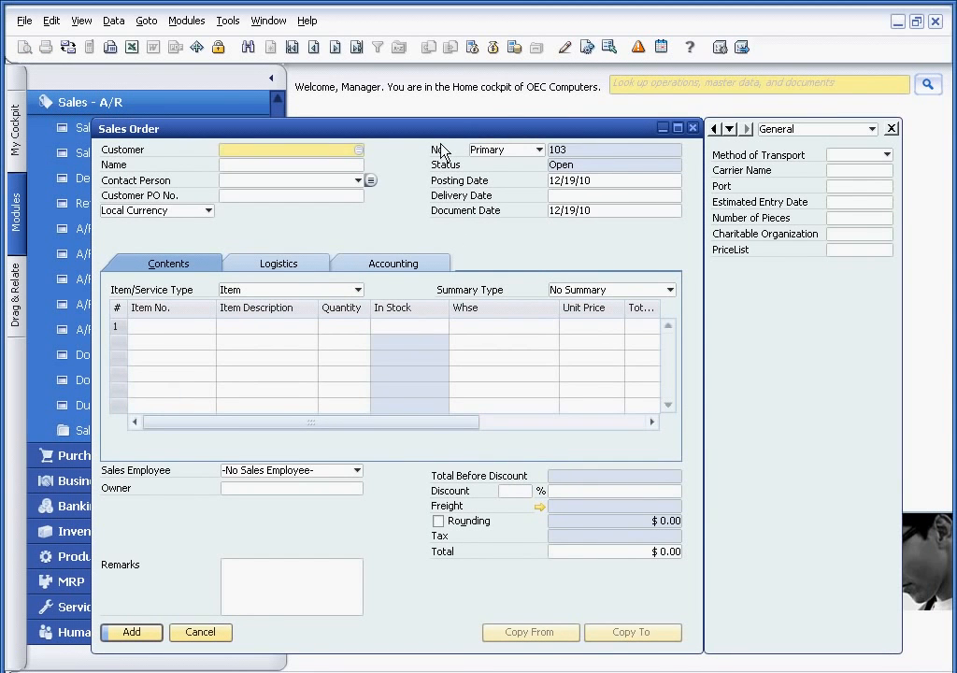
pyautogui.moveTo(776, 168)
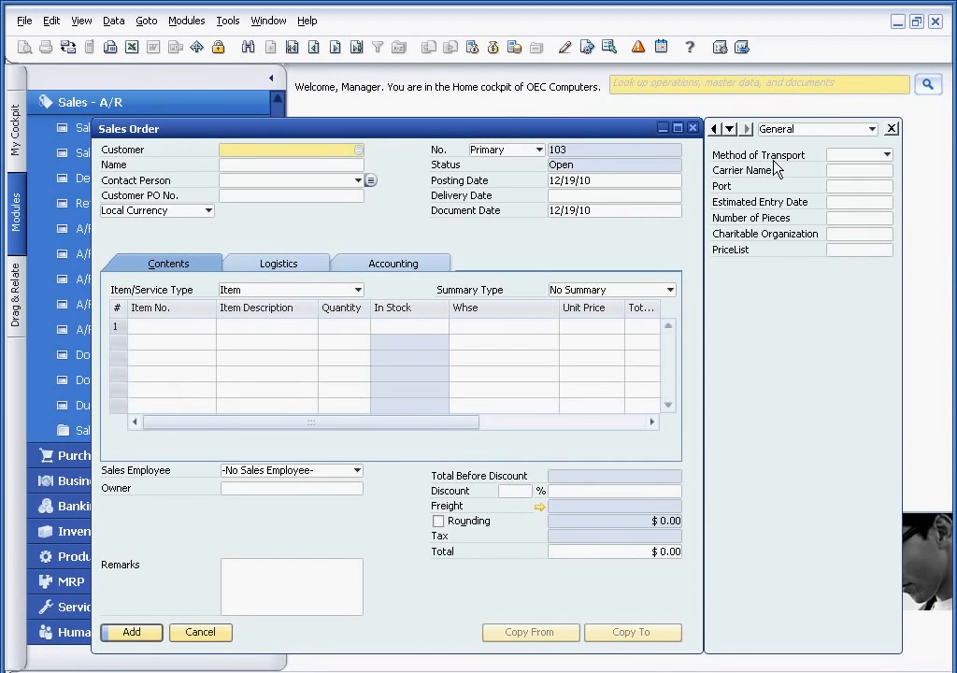
pyautogui.moveTo(771, 275)
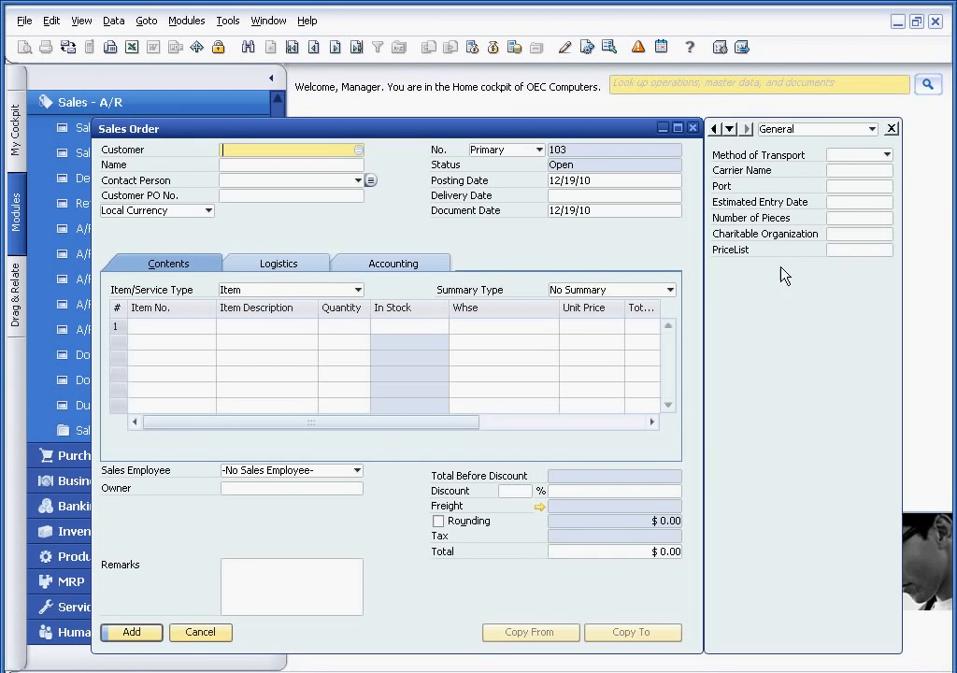
pyautogui.click(878, 155)
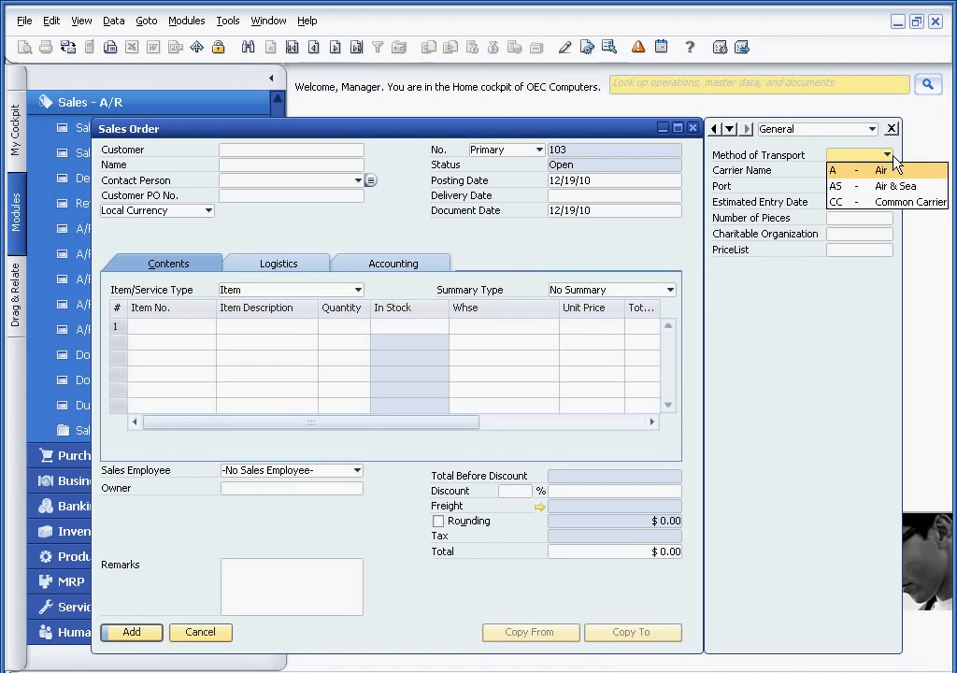
pyautogui.moveTo(899, 176)
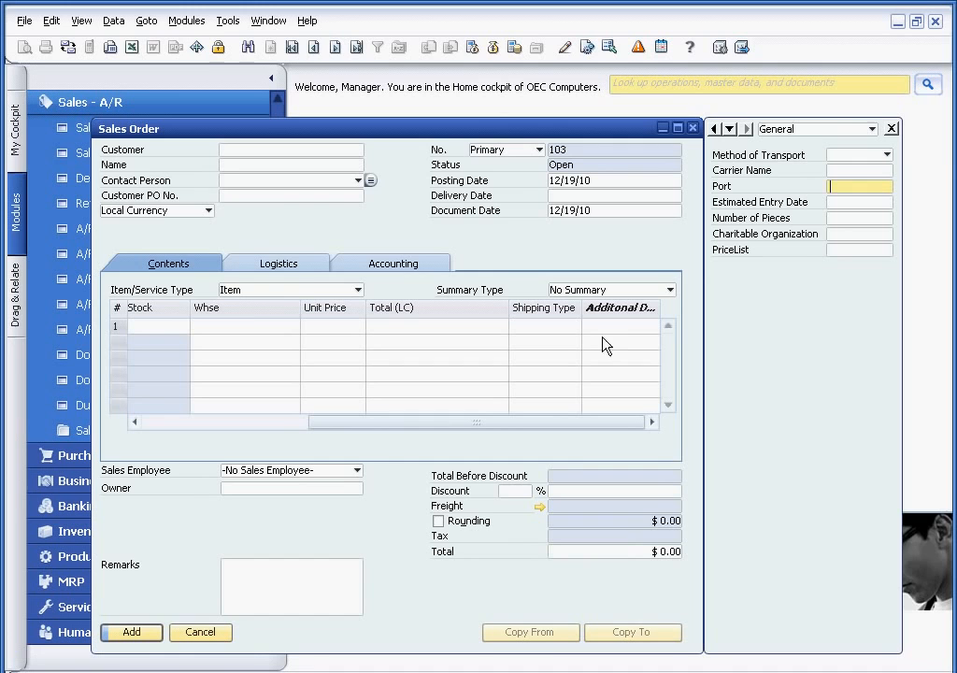
pyautogui.moveTo(599, 346)
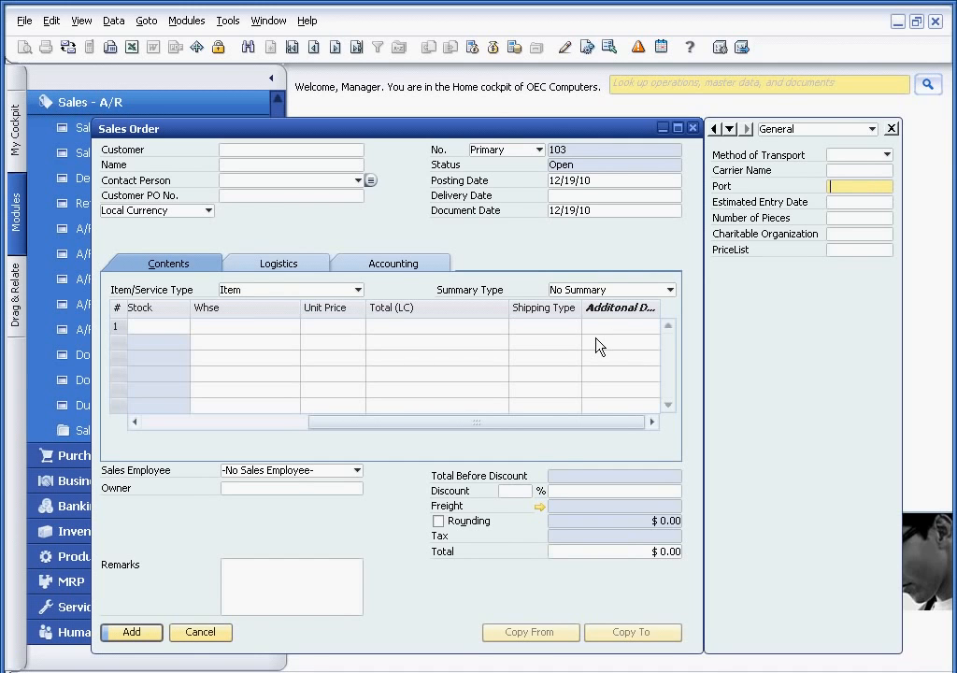
pyautogui.moveTo(615, 346)
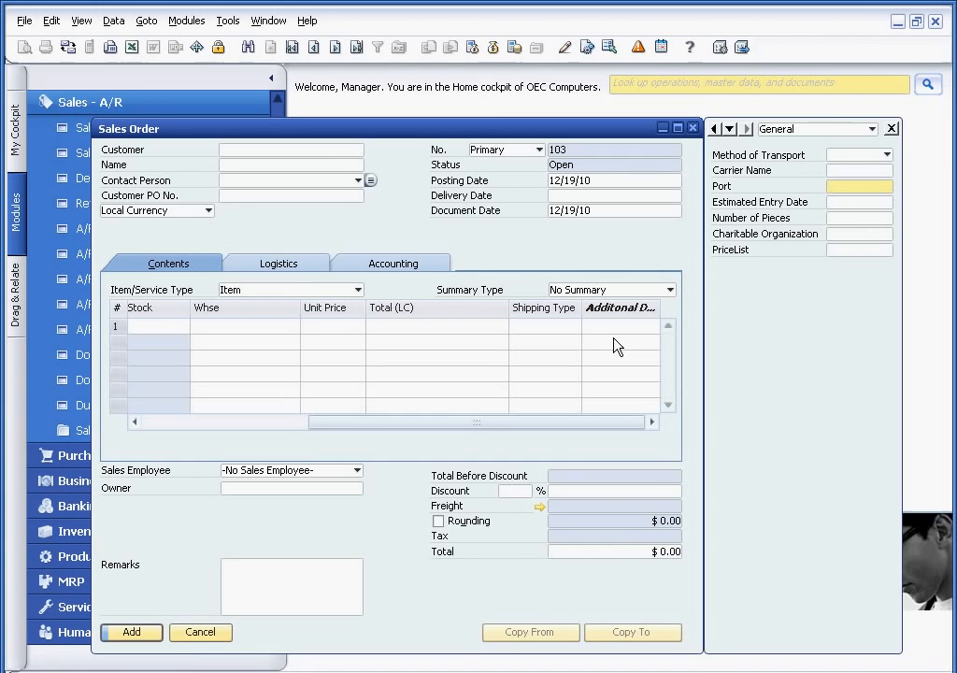
pyautogui.moveTo(395, 472)
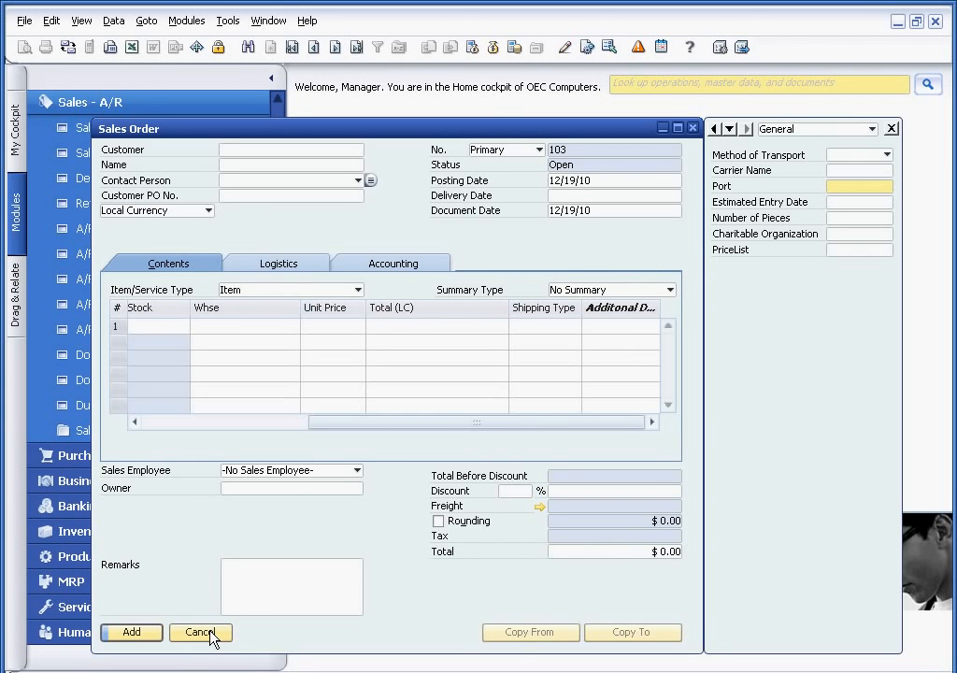
pyautogui.click(200, 632)
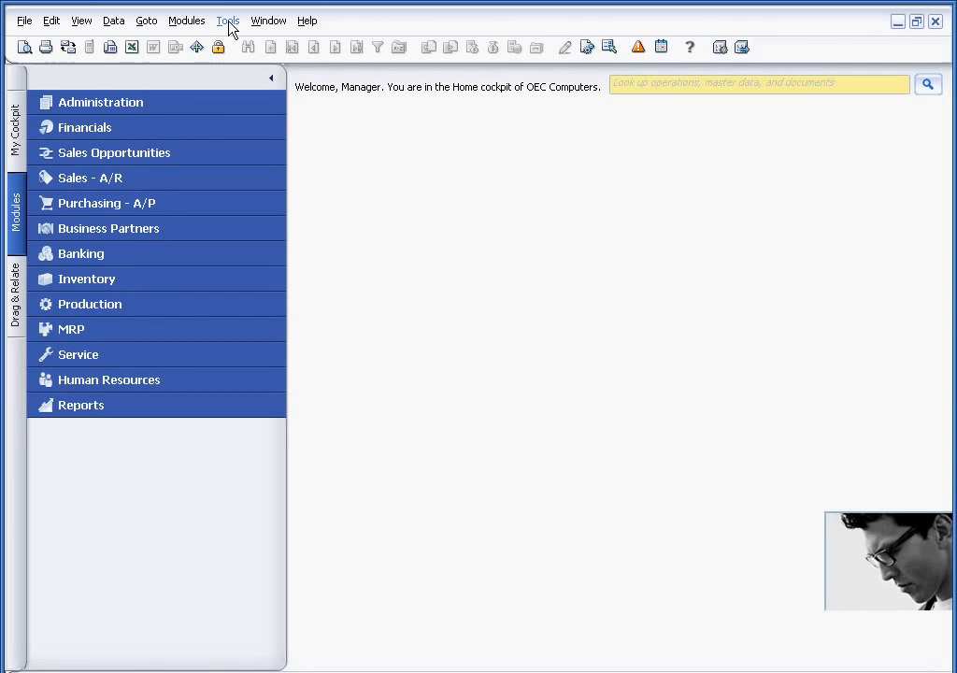
pyautogui.click(227, 20)
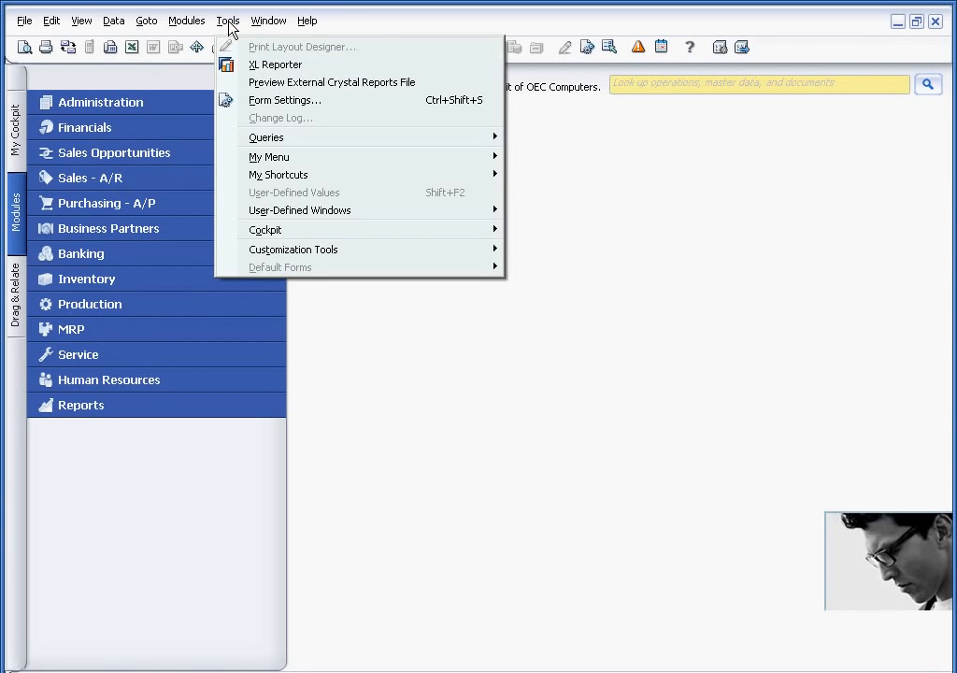
pyautogui.moveTo(293, 249)
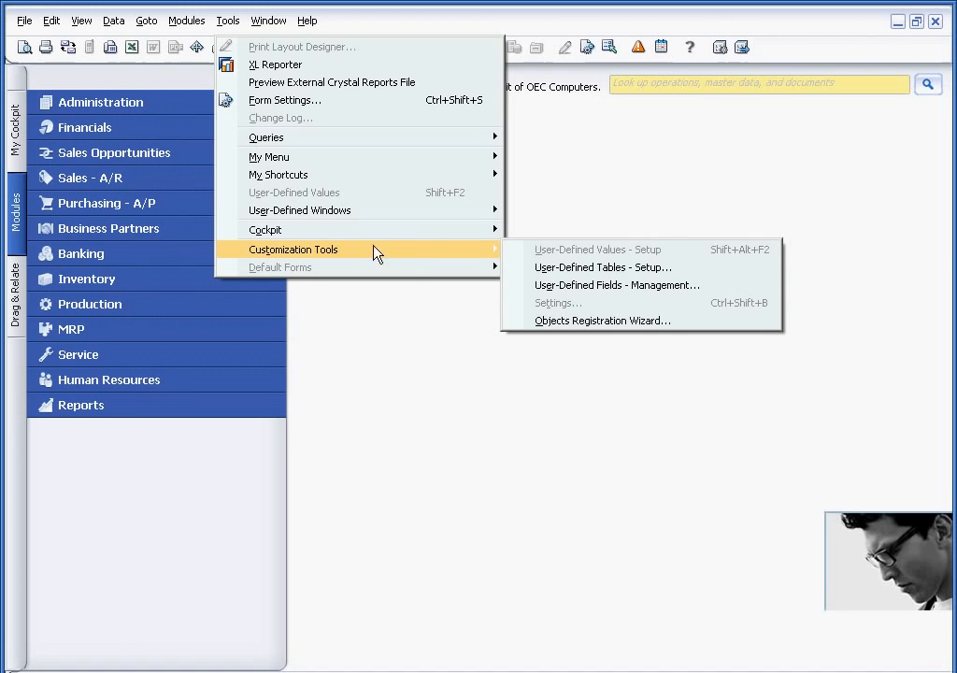
pyautogui.moveTo(616, 285)
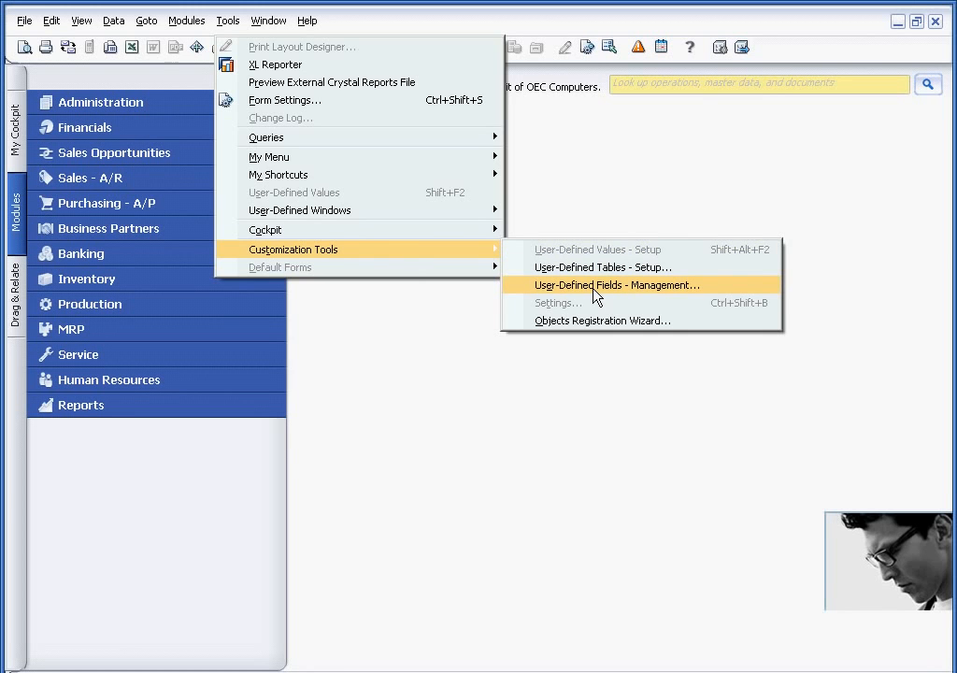
pyautogui.click(615, 285)
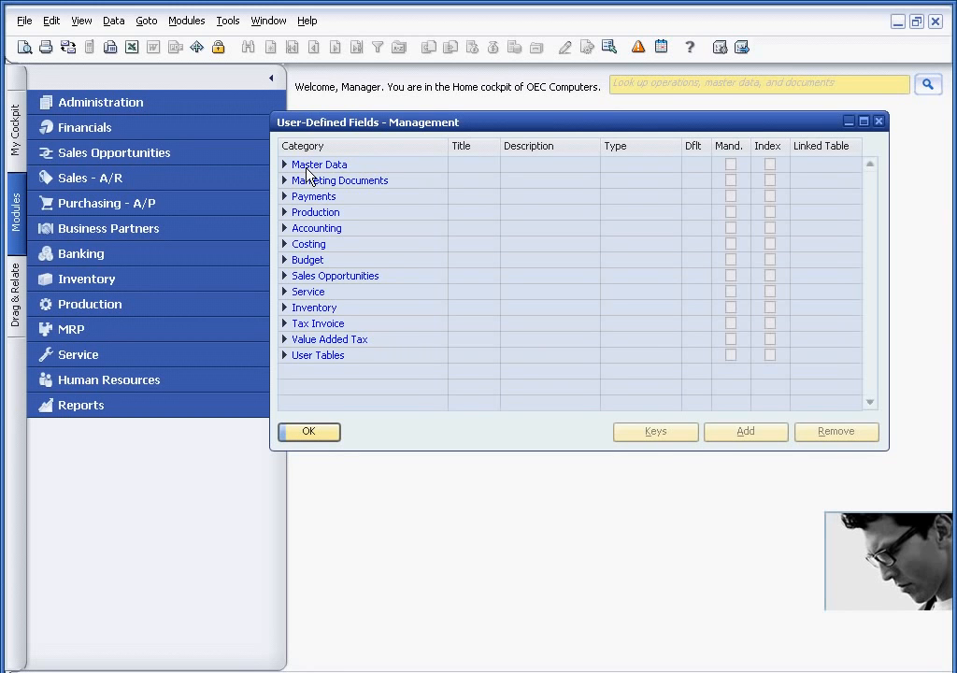
pyautogui.moveTo(313, 191)
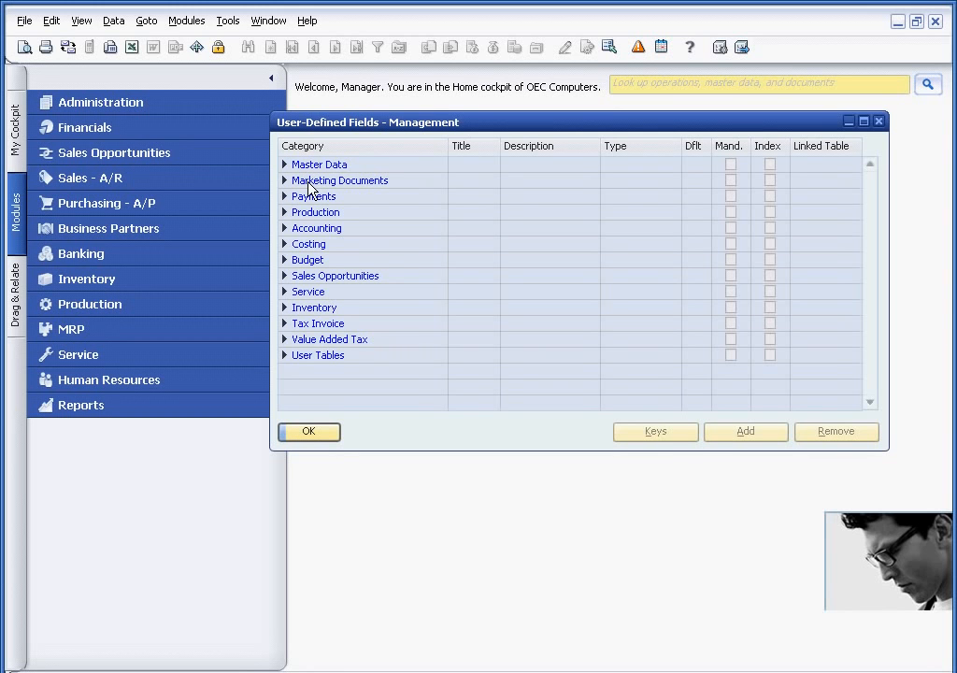
pyautogui.moveTo(337, 216)
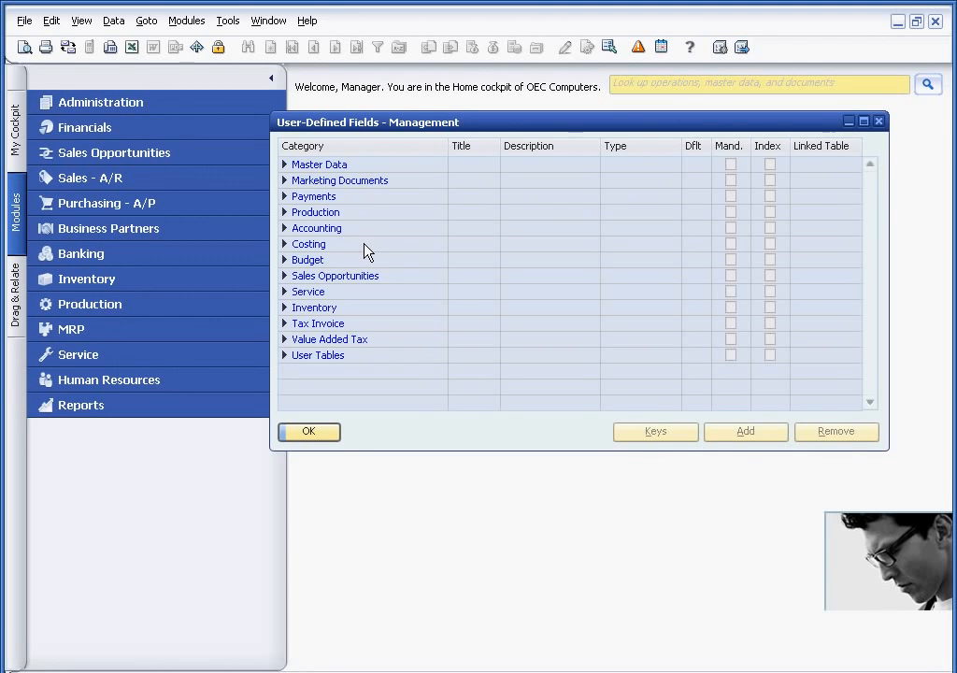
pyautogui.moveTo(382, 282)
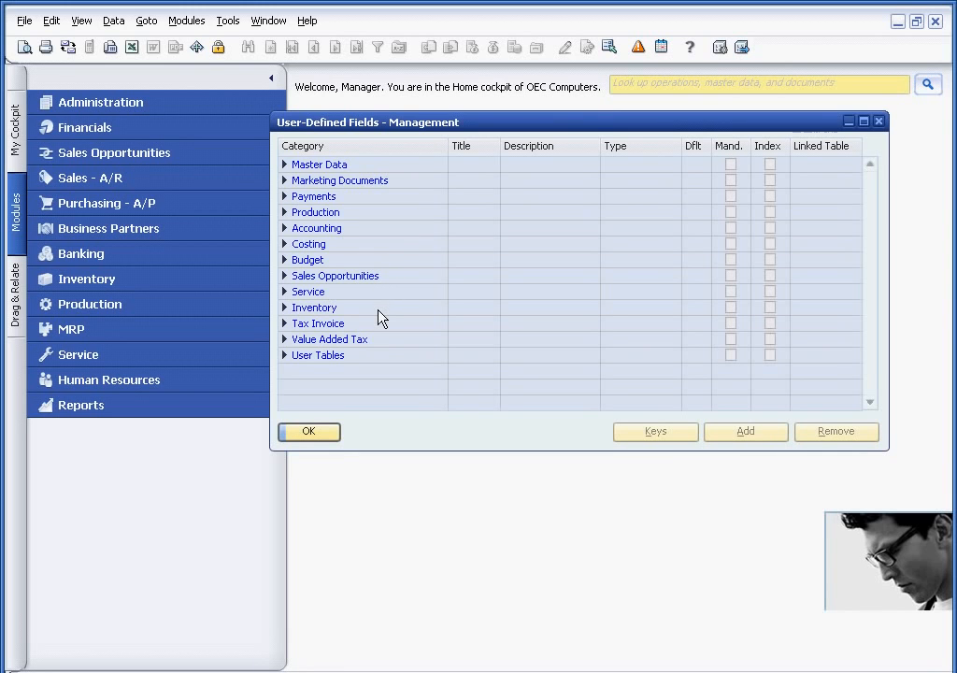
pyautogui.moveTo(389, 349)
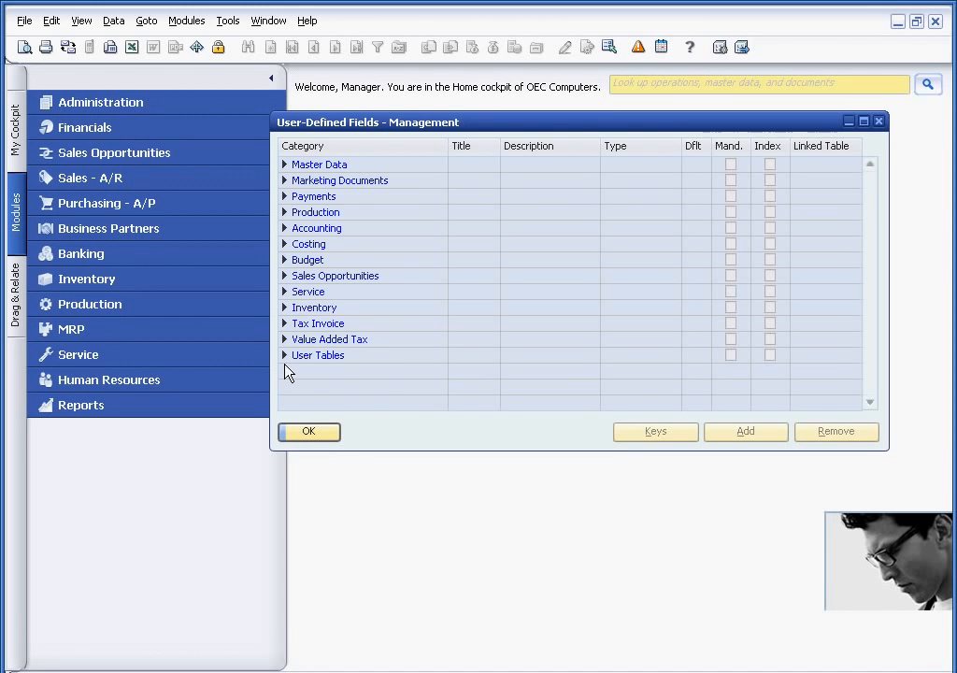
# Under Master Data > Business Partner, add a new user-defined field
pyautogui.click(285, 164)
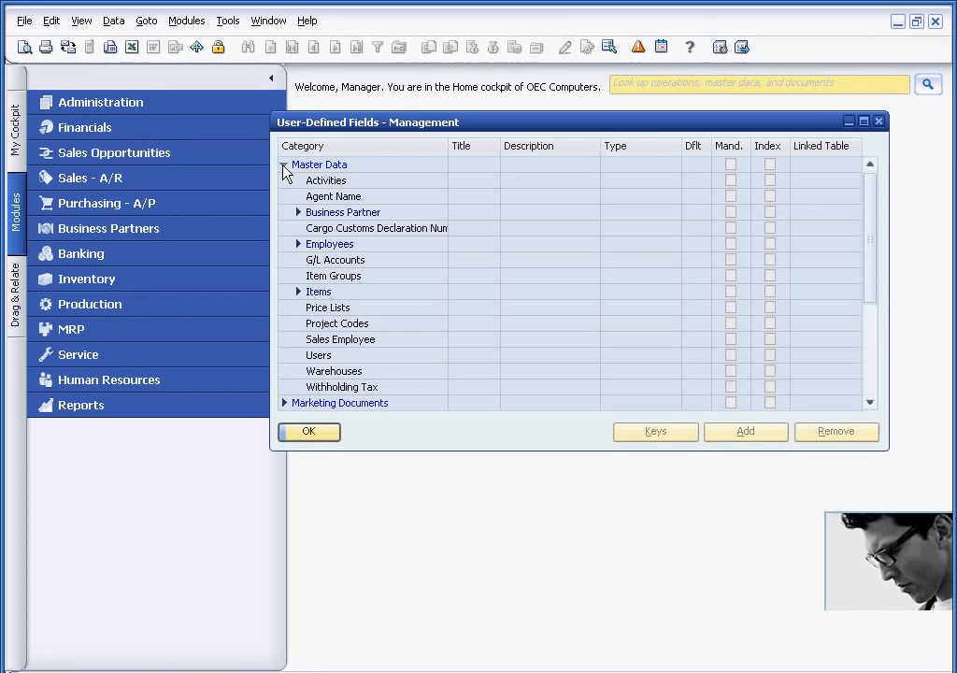
pyautogui.click(299, 212)
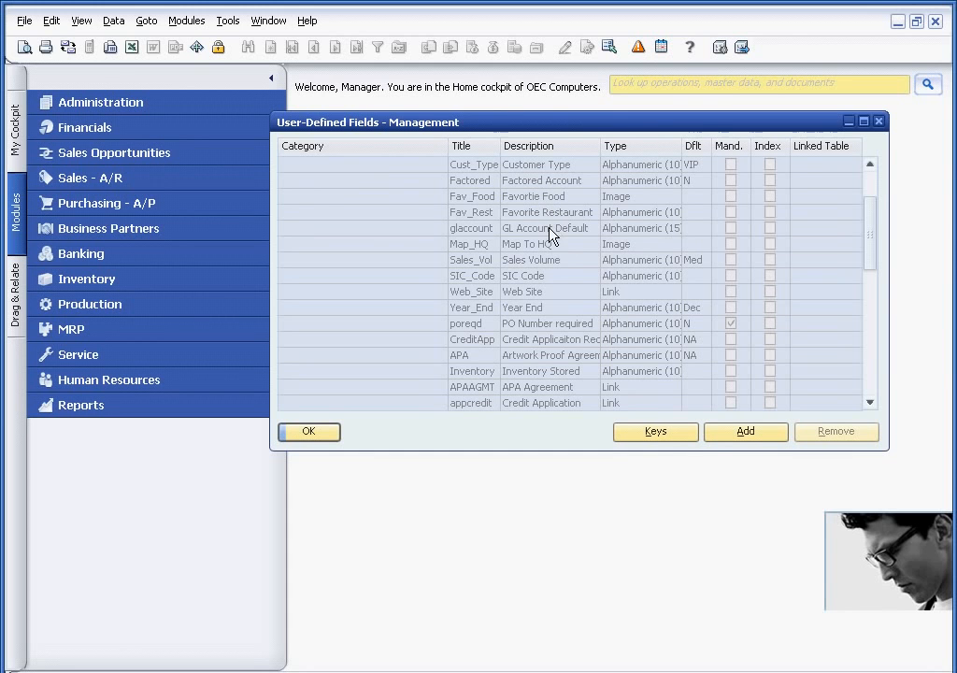
pyautogui.moveTo(784, 285)
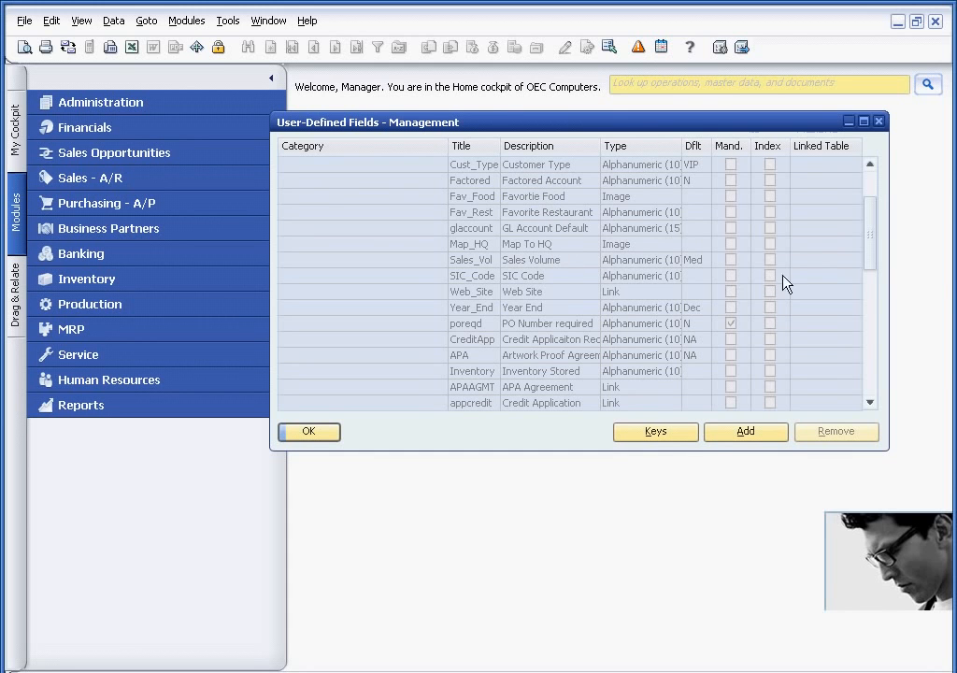
pyautogui.scroll(-3)
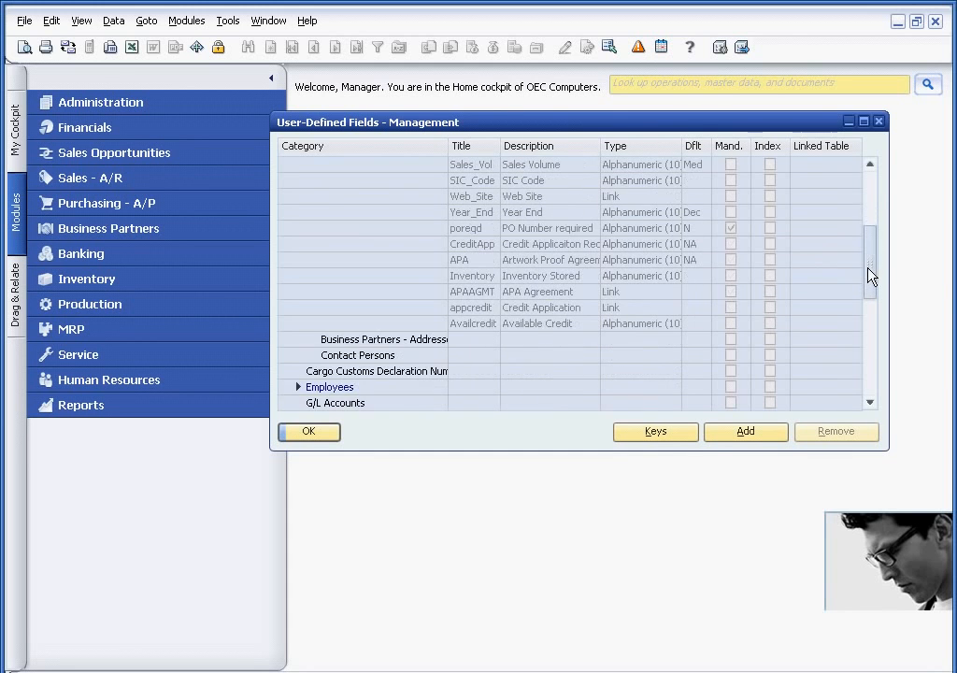
pyautogui.click(745, 430)
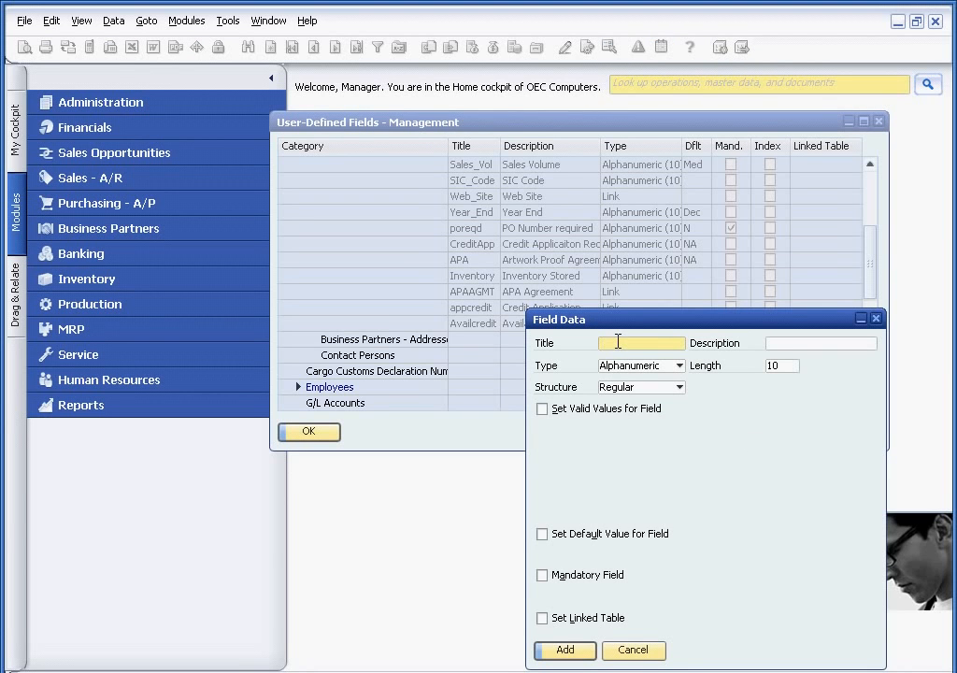
# Enter title FavTeam and description Favorite Team for the new field
pyautogui.write('FavTeam')
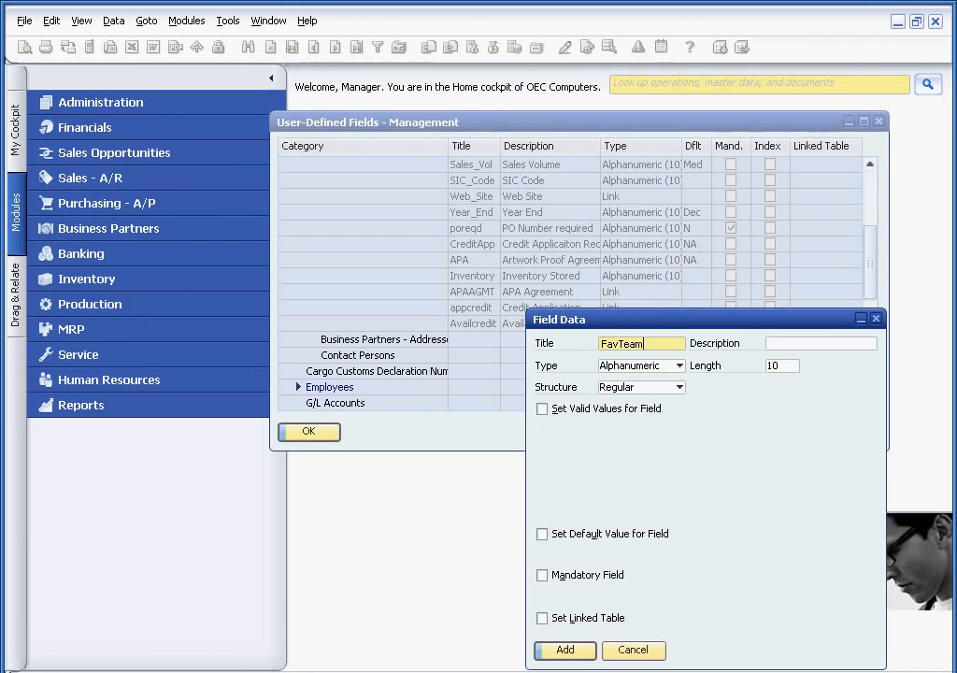
pyautogui.click(821, 342)
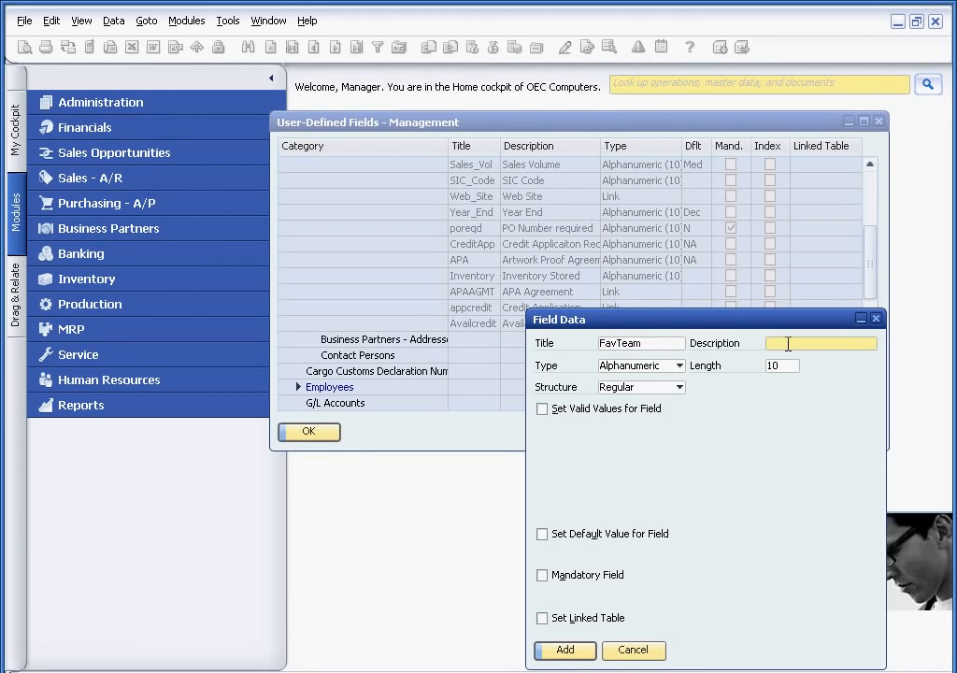
pyautogui.write('Favorite')
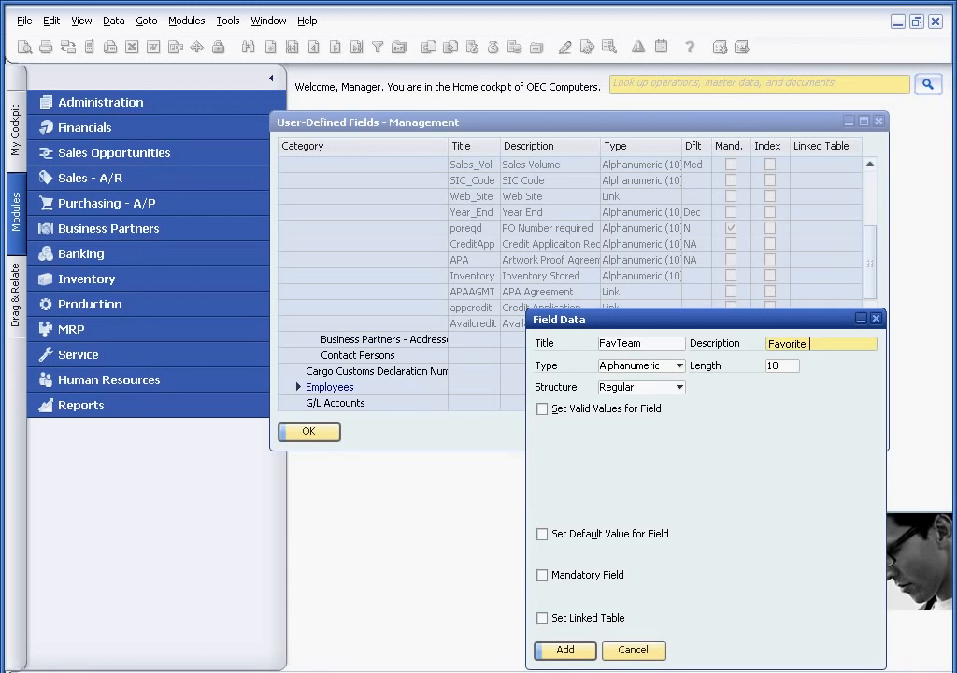
pyautogui.write('Team')
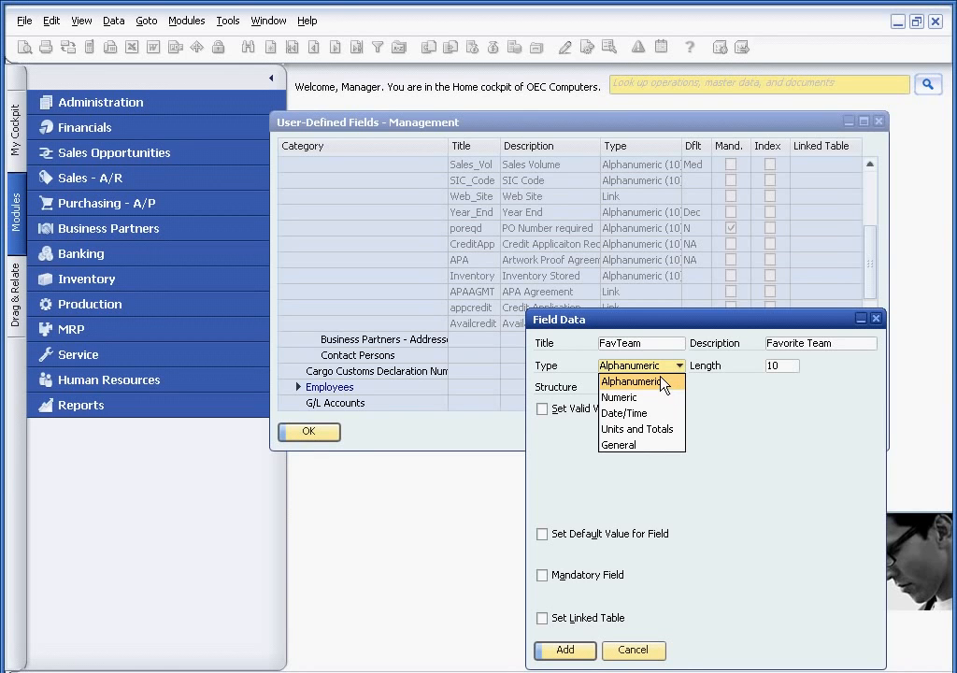
pyautogui.moveTo(659, 388)
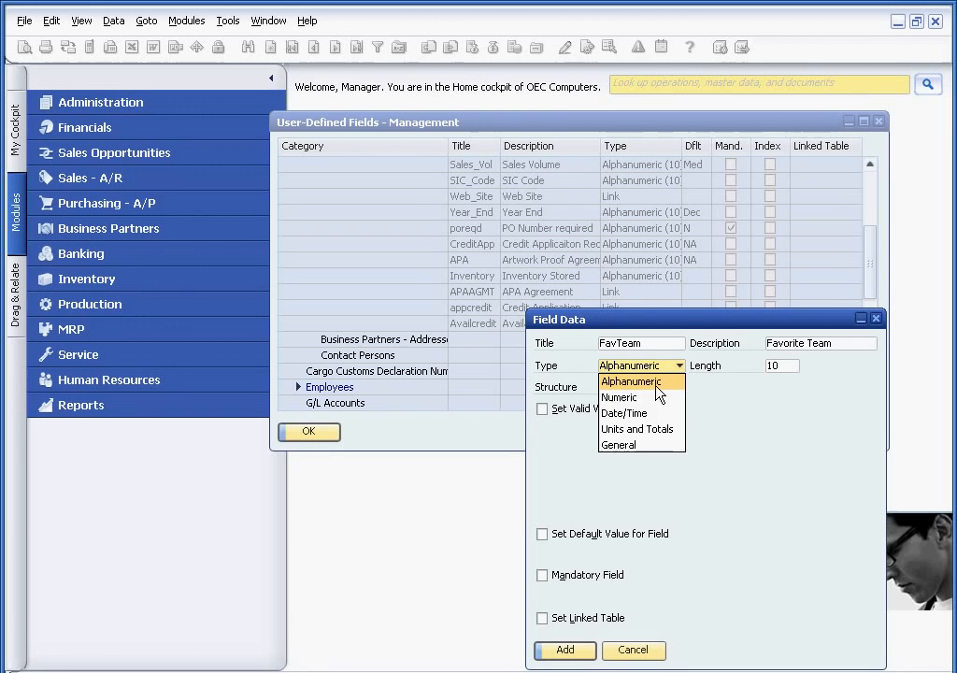
# Keep Alphanumeric Regular, set length 20, and enable valid values for the field
pyautogui.click(635, 381)
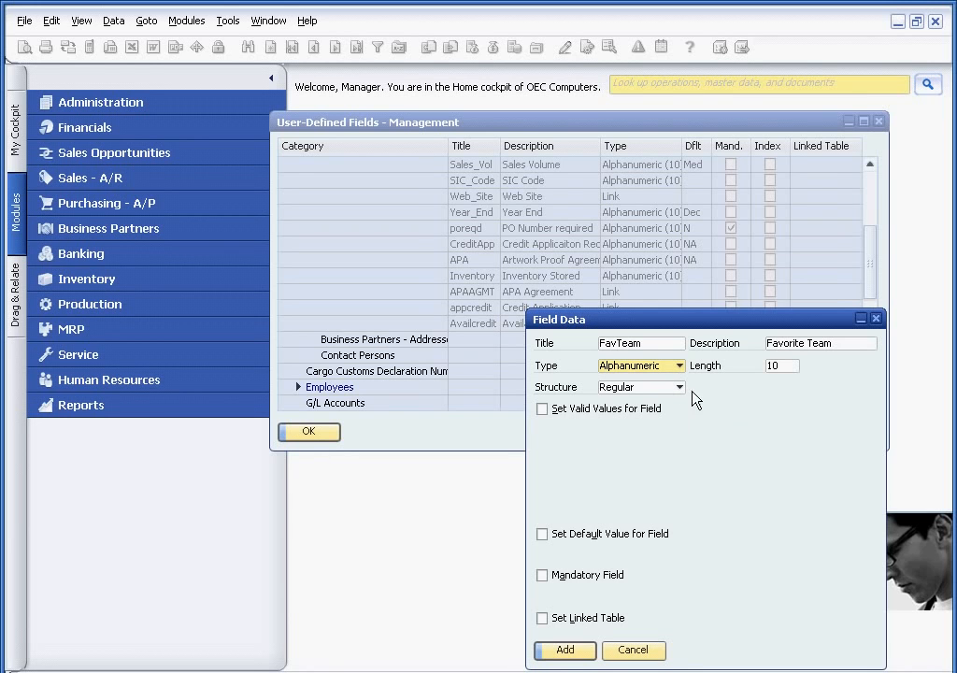
pyautogui.click(782, 365)
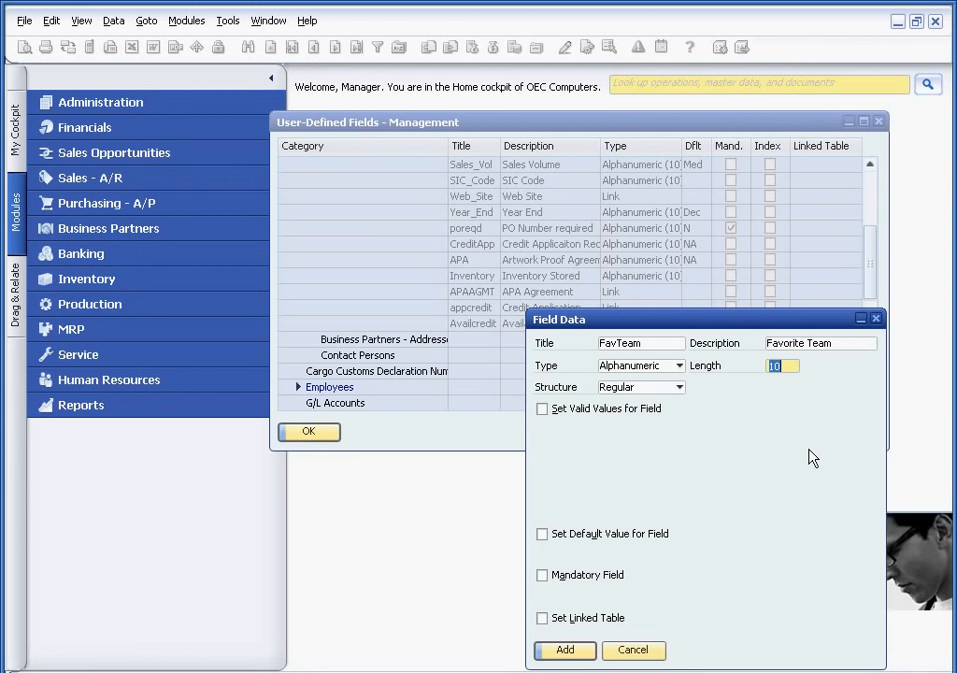
pyautogui.write('20')
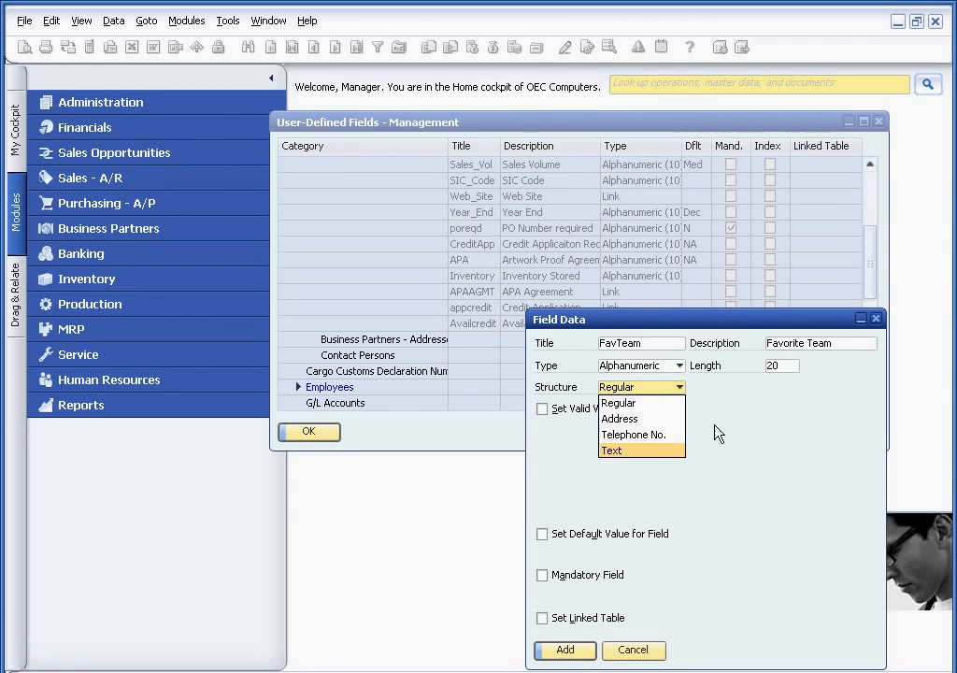
pyautogui.click(618, 402)
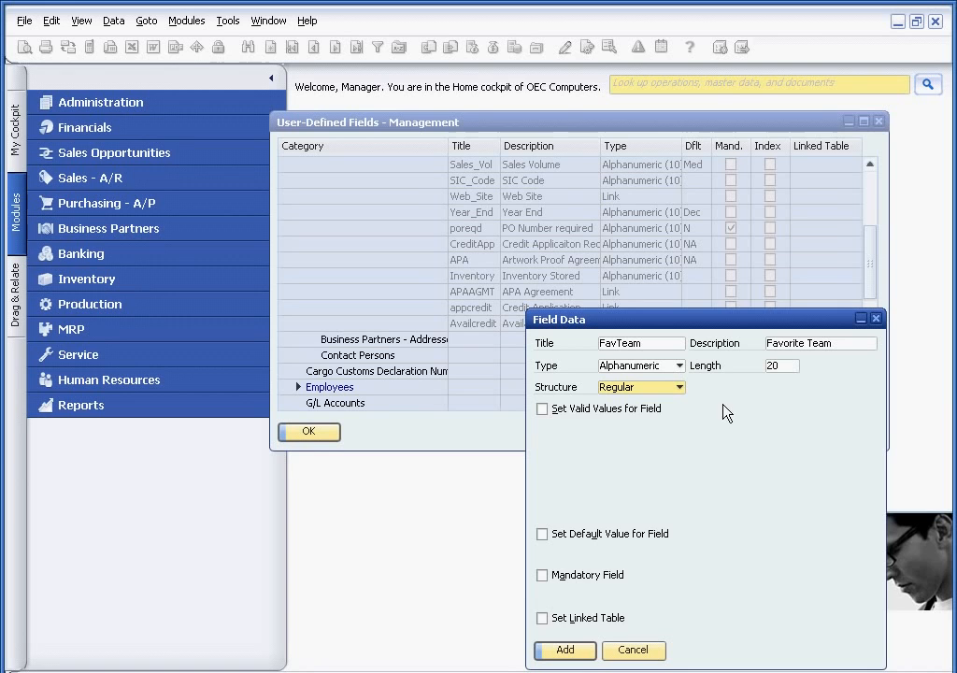
pyautogui.click(541, 408)
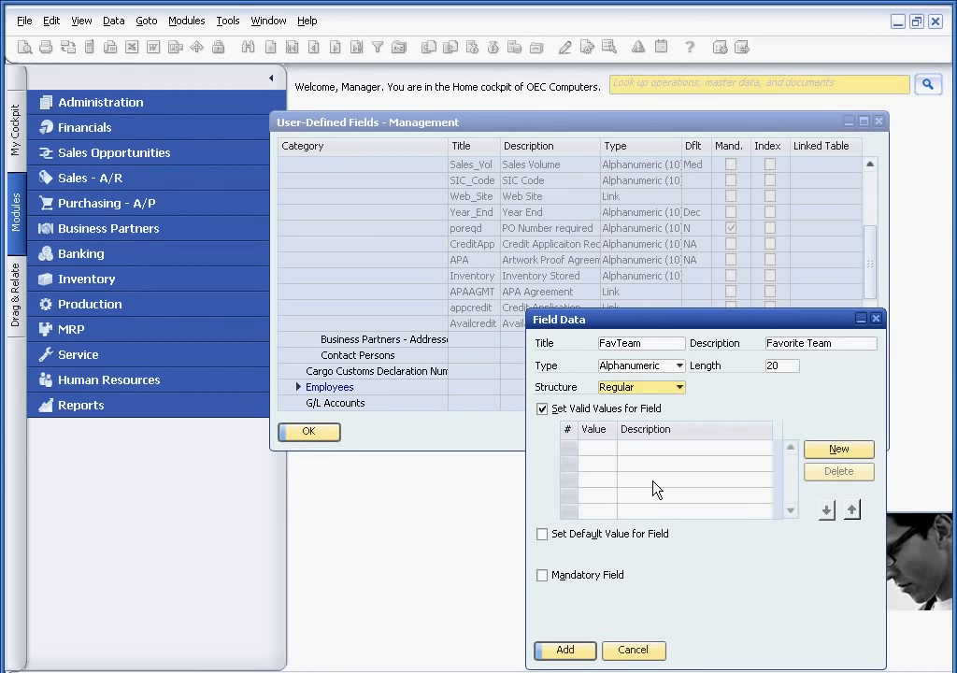
pyautogui.moveTo(838, 449)
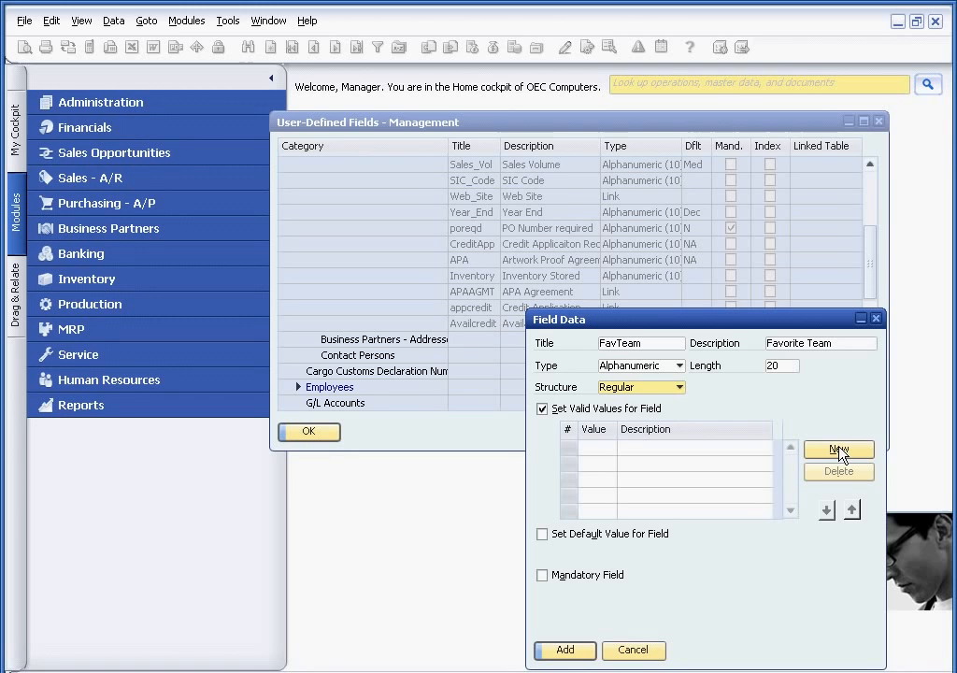
# Enter valid values P Patriots, J Jets and B Bills
pyautogui.click(837, 449)
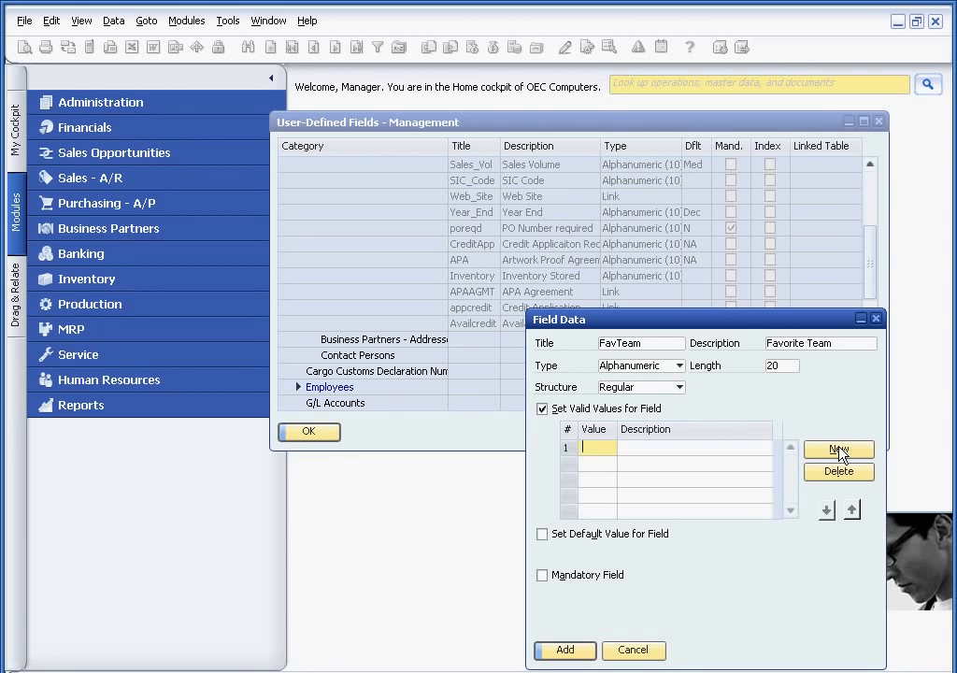
pyautogui.write('P')
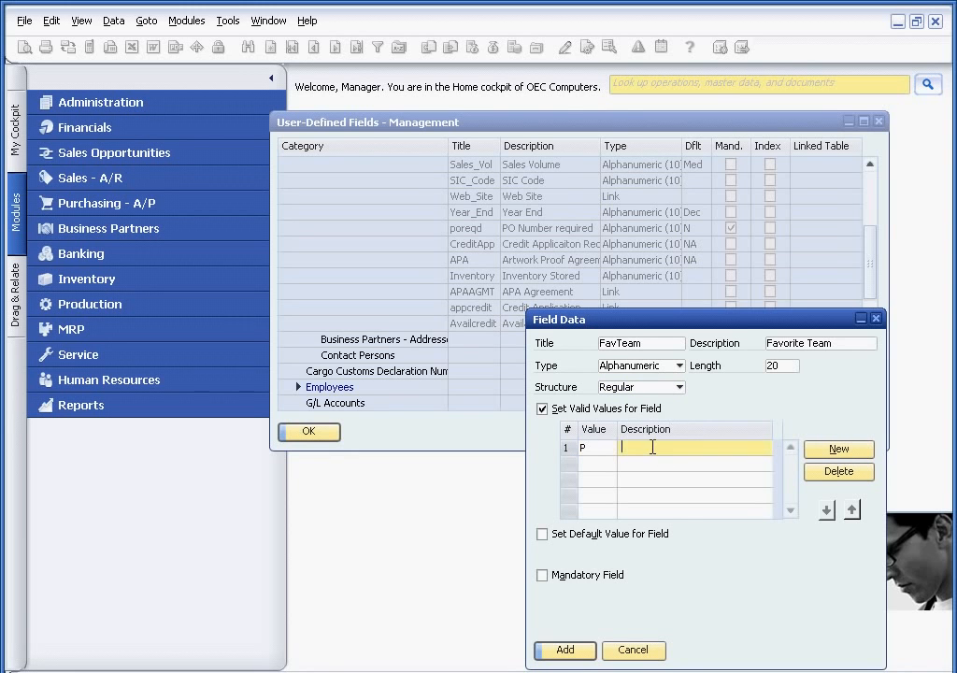
pyautogui.write('Patriots')
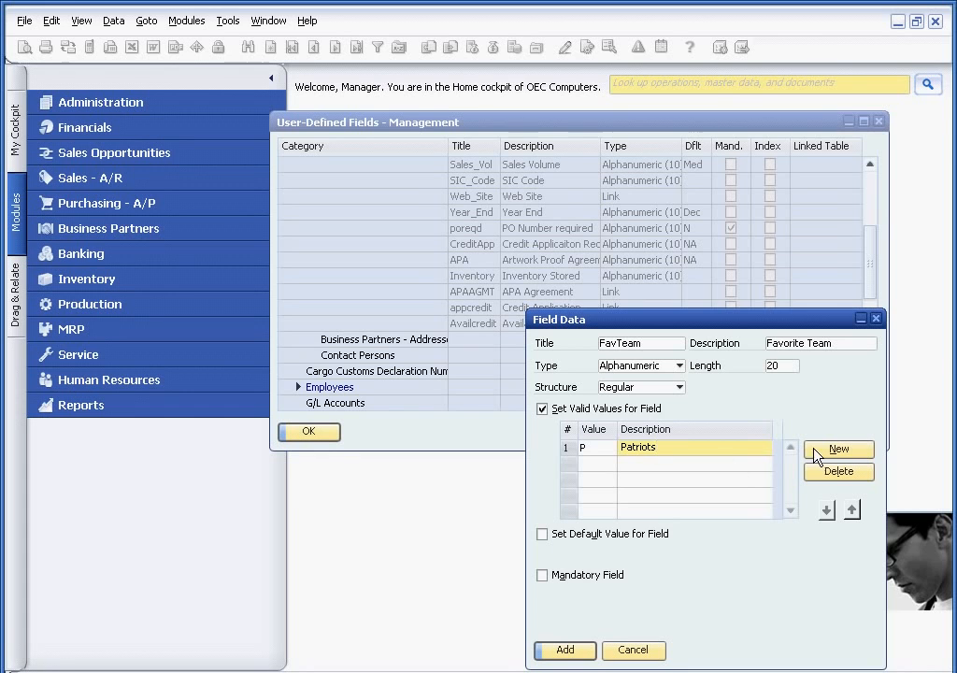
pyautogui.click(838, 448)
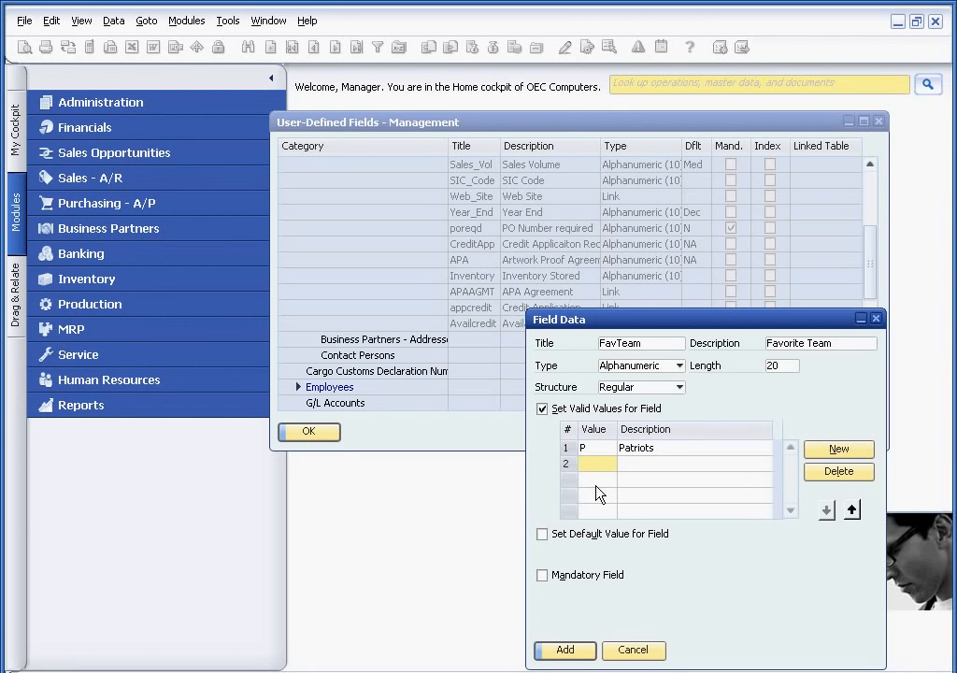
pyautogui.write('J')
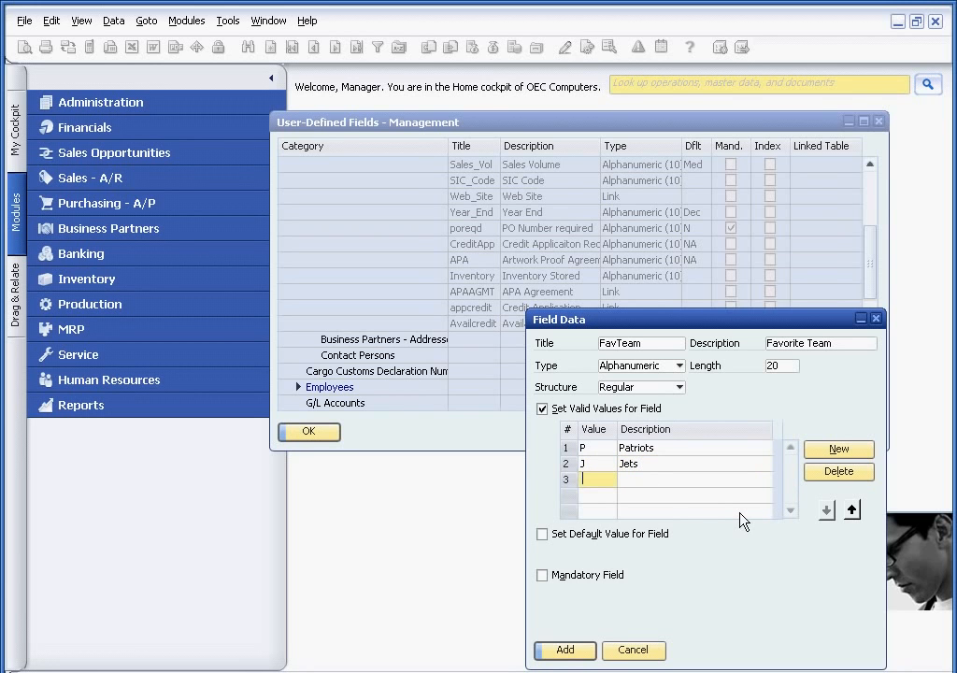
pyautogui.write('B')
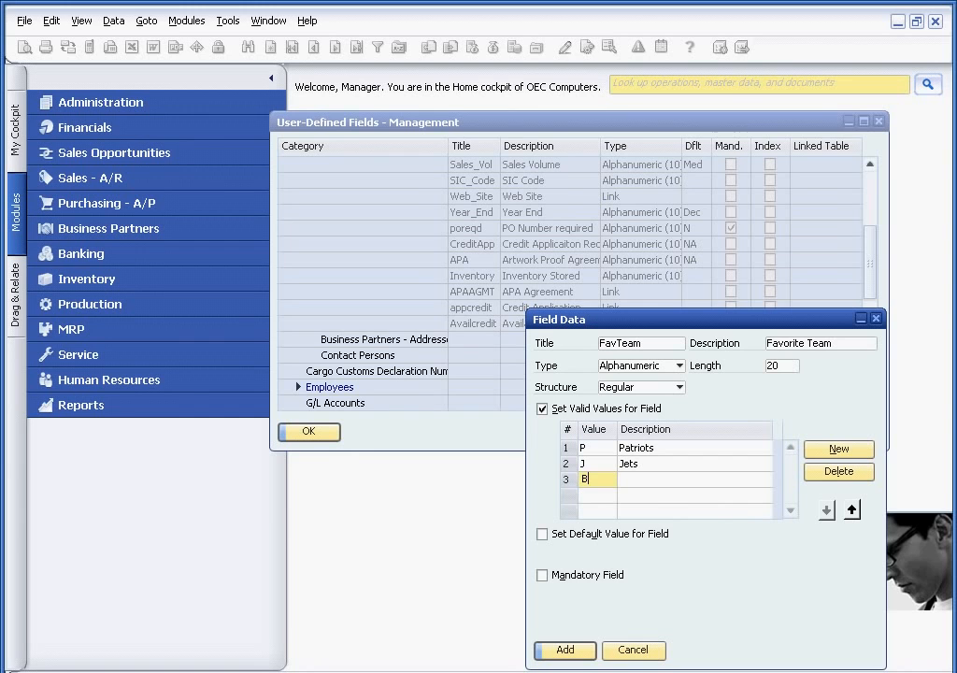
pyautogui.write('ills')
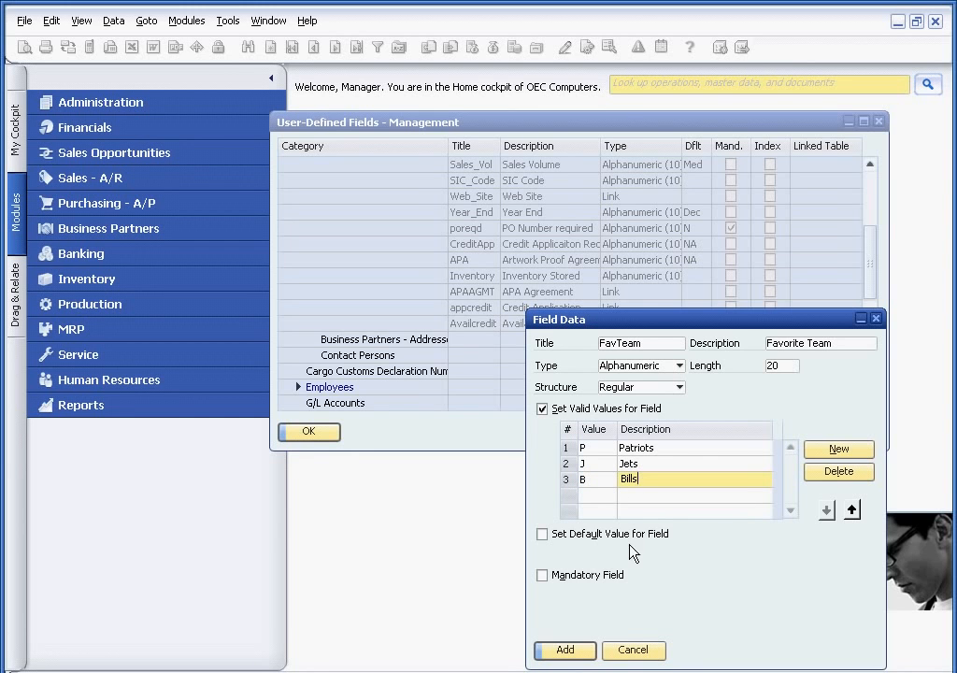
pyautogui.moveTo(601, 505)
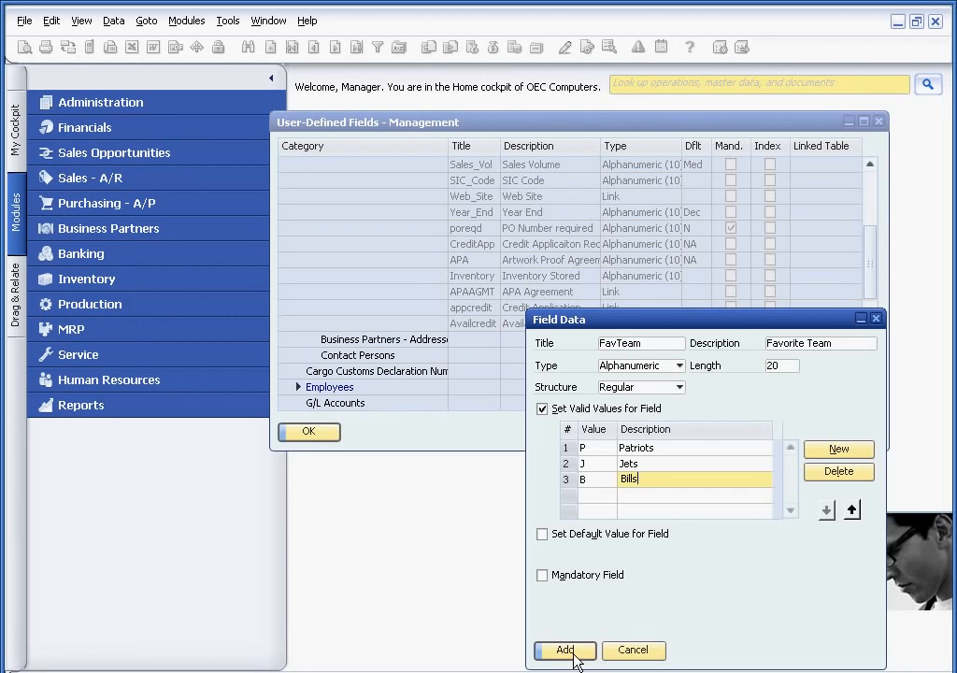
# Add the FavTeam field, confirm the message, and close User-Defined Fields - Management
pyautogui.click(565, 649)
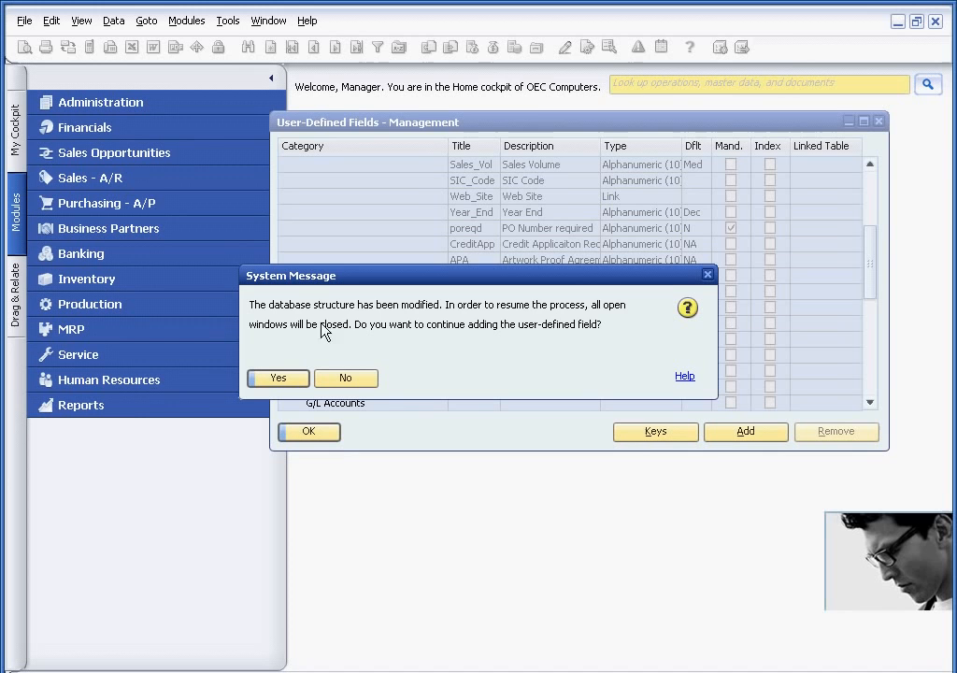
pyautogui.moveTo(402, 329)
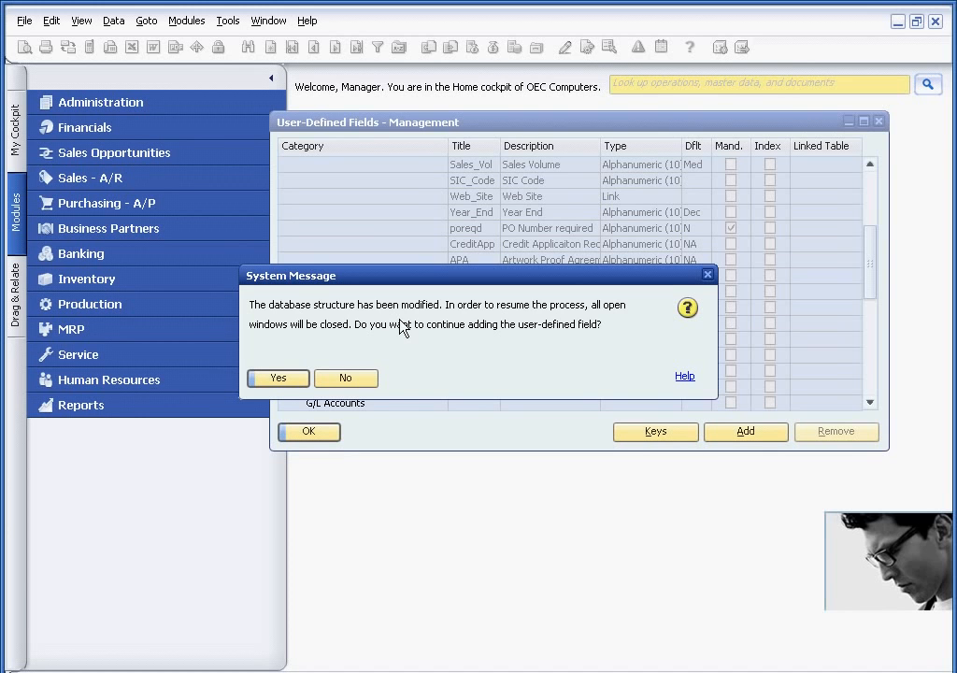
pyautogui.click(276, 377)
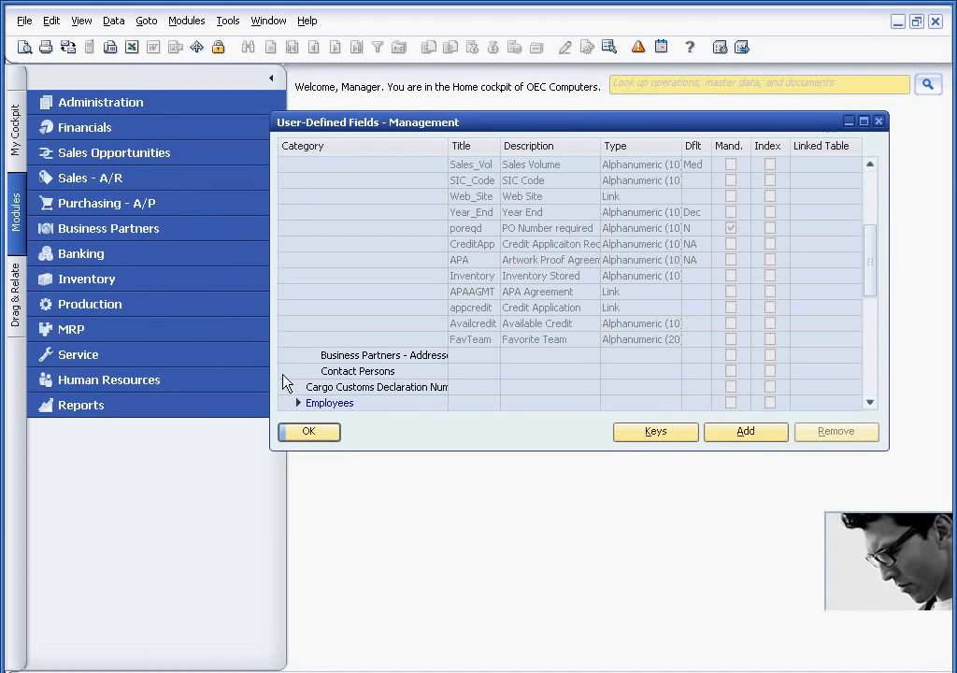
pyautogui.click(309, 431)
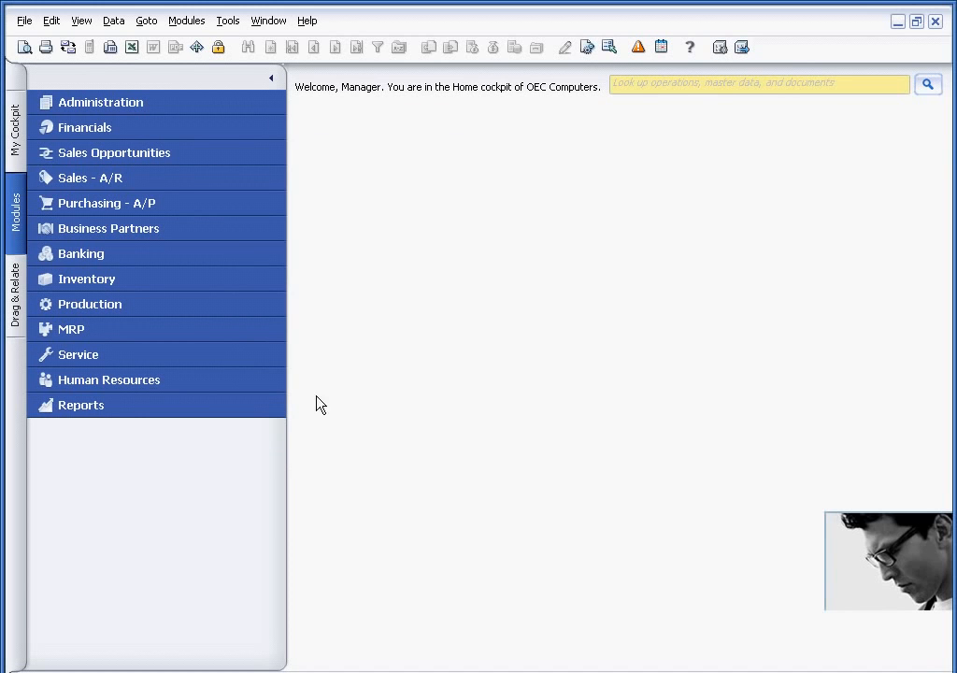
pyautogui.click(111, 228)
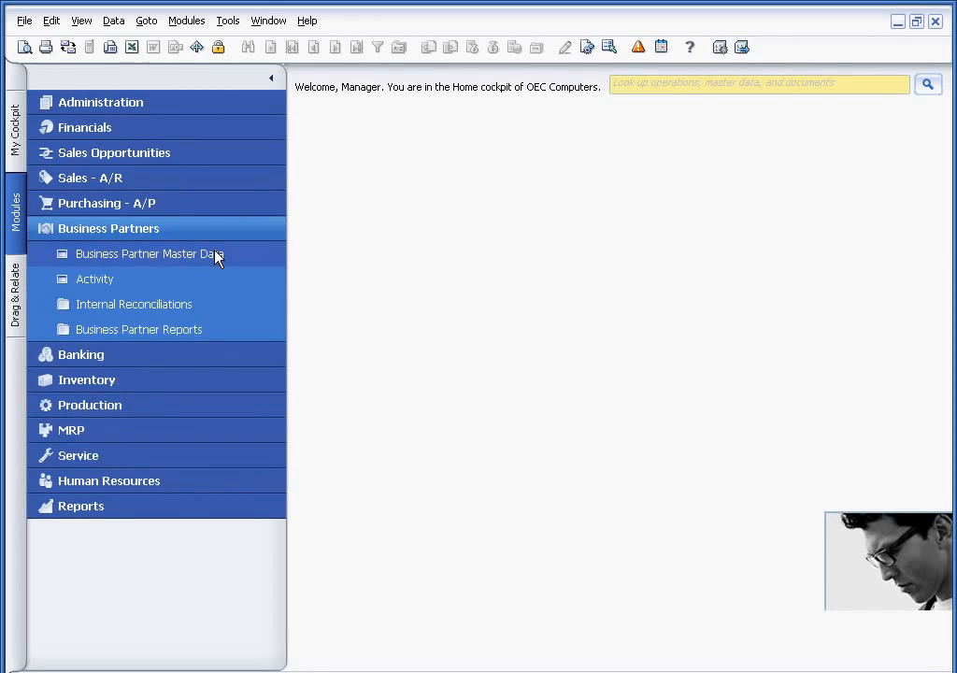
# Reopen Earthshaker Corporation by searching 'ea' and choose Patriots as Favorite Team
pyautogui.click(147, 253)
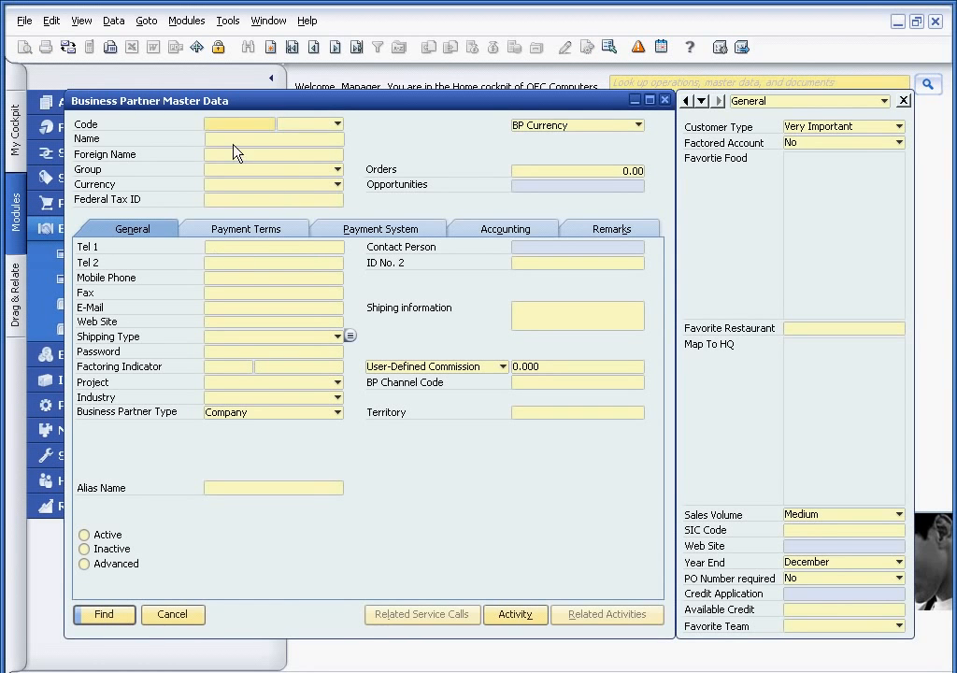
pyautogui.write('ear')
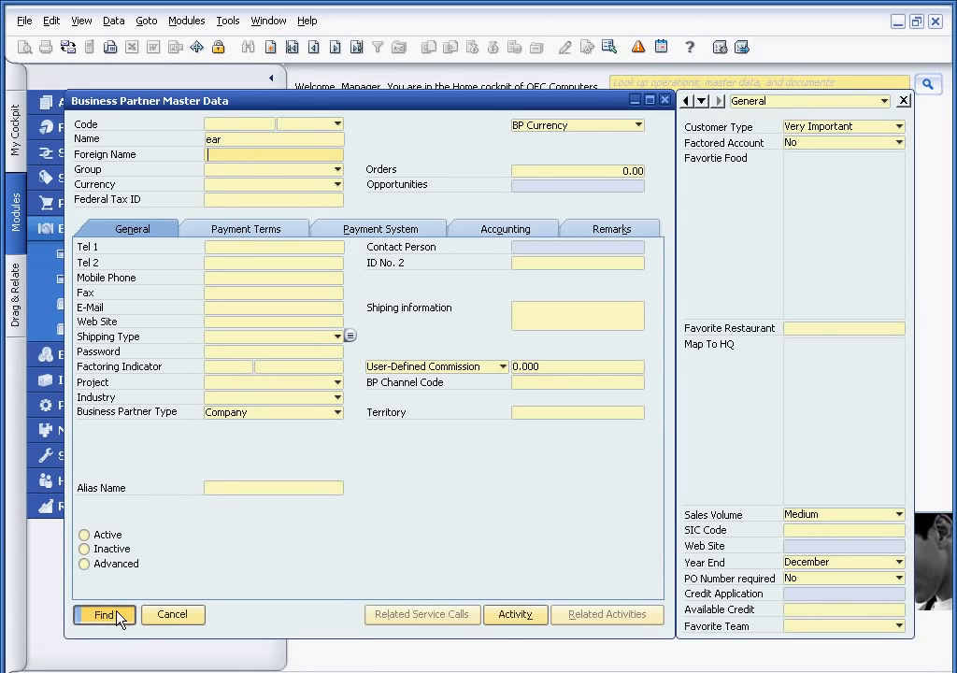
pyautogui.click(104, 614)
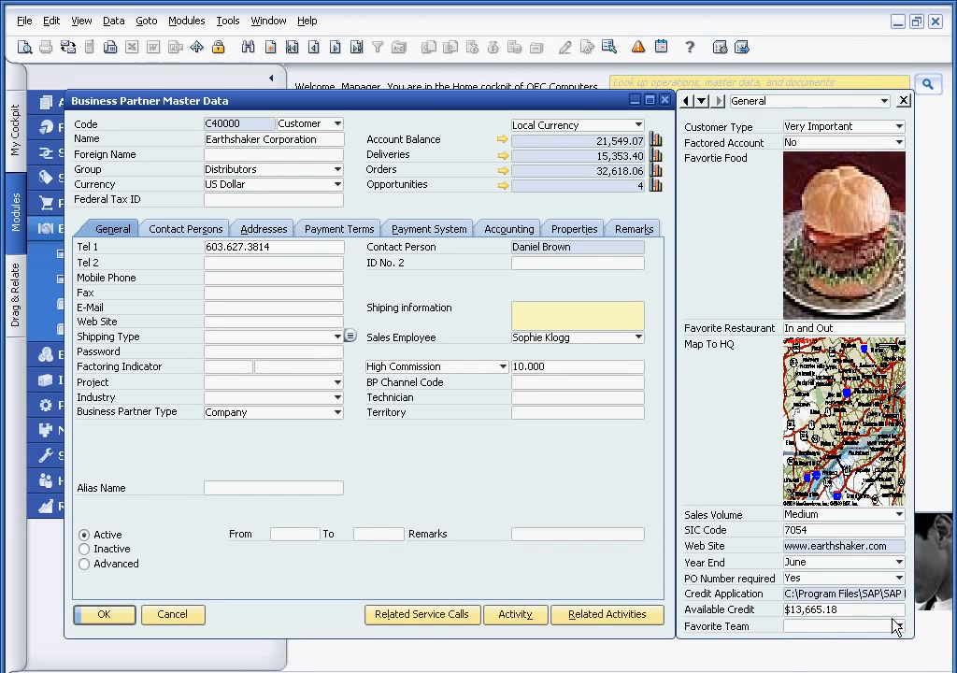
pyautogui.click(901, 626)
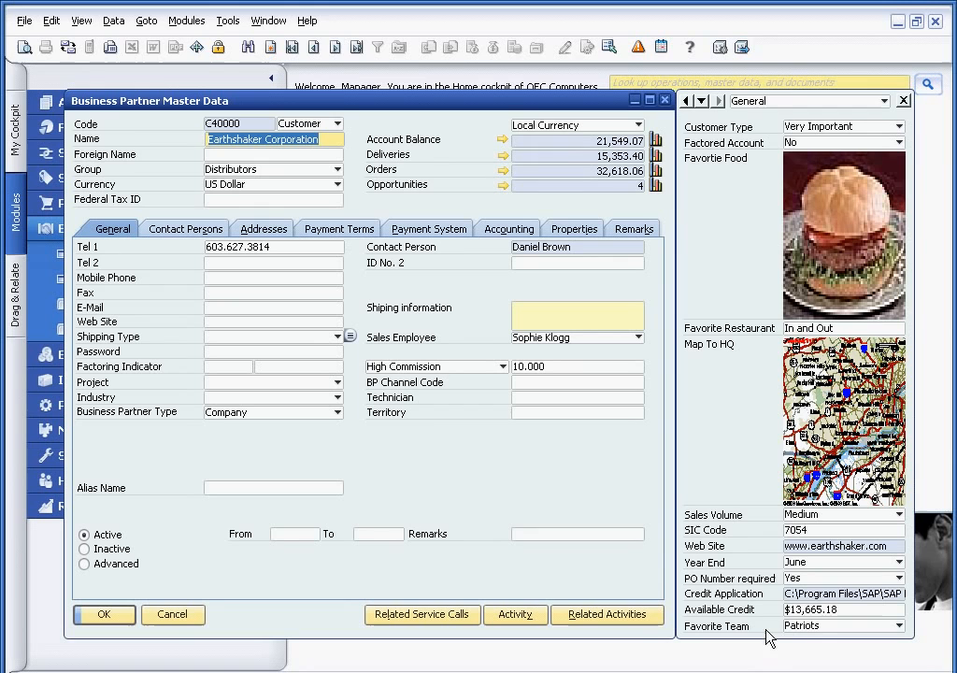
pyautogui.moveTo(747, 547)
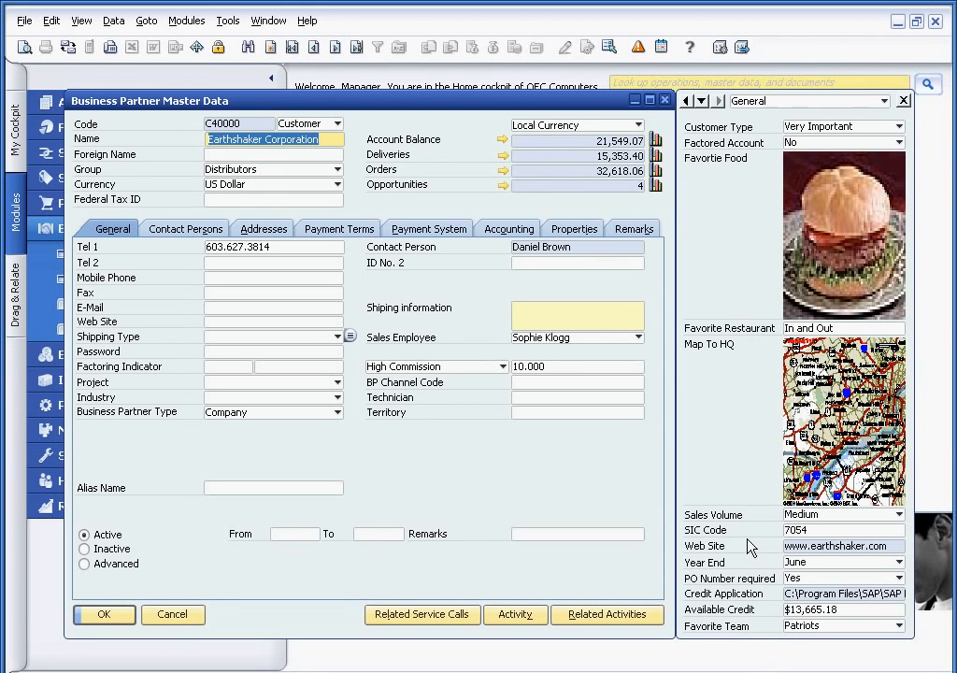
pyautogui.moveTo(729, 384)
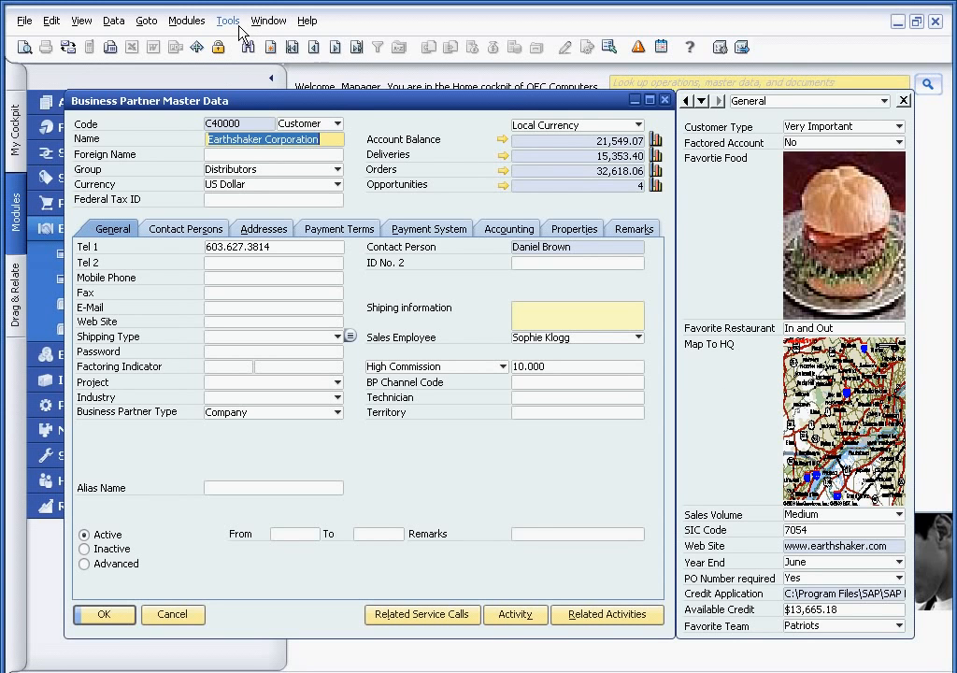
# In Customization Tools settings, give Favorite Team order 5 and apply
pyautogui.click(227, 20)
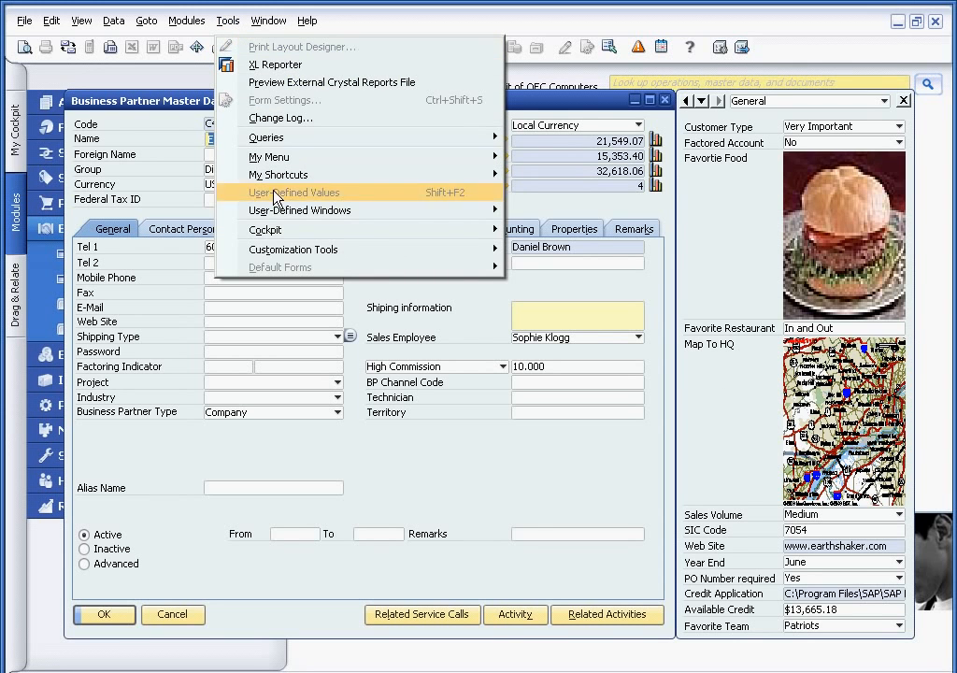
pyautogui.moveTo(292, 249)
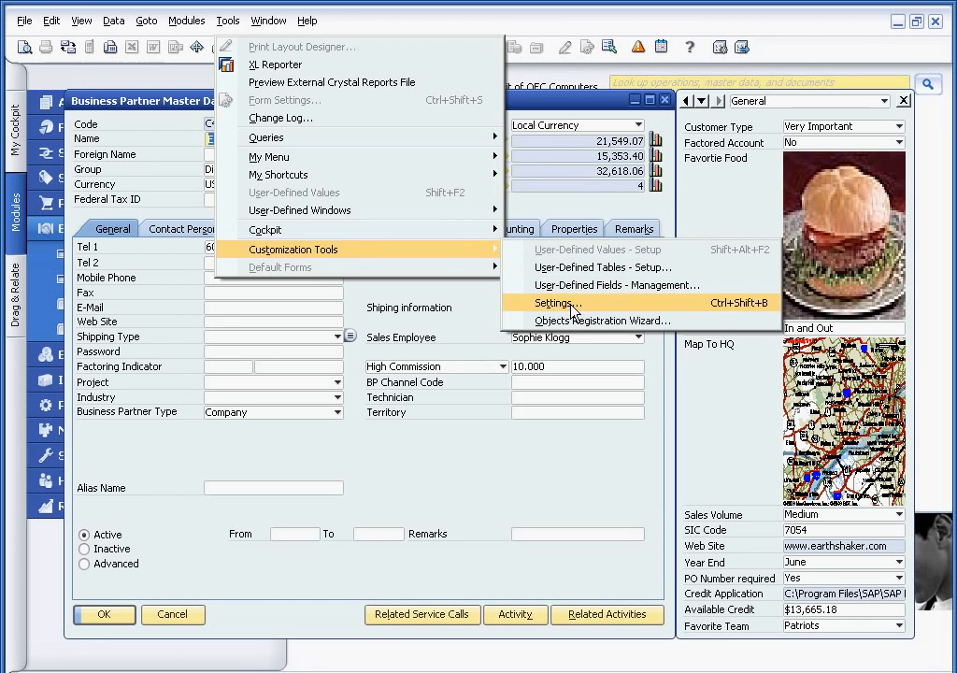
pyautogui.click(551, 303)
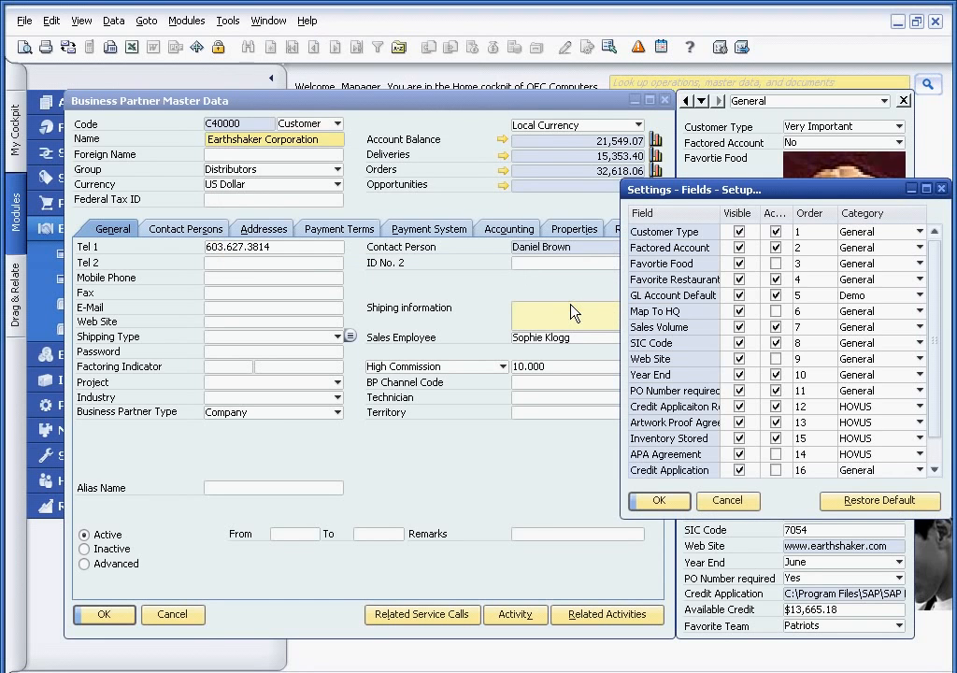
pyautogui.scroll(-3)
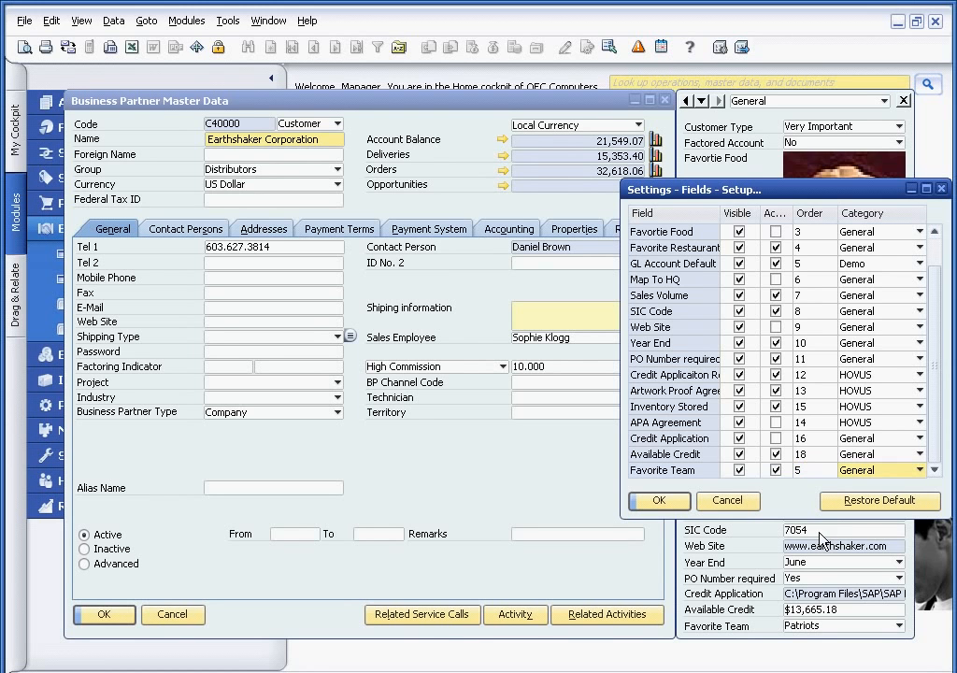
pyautogui.click(659, 500)
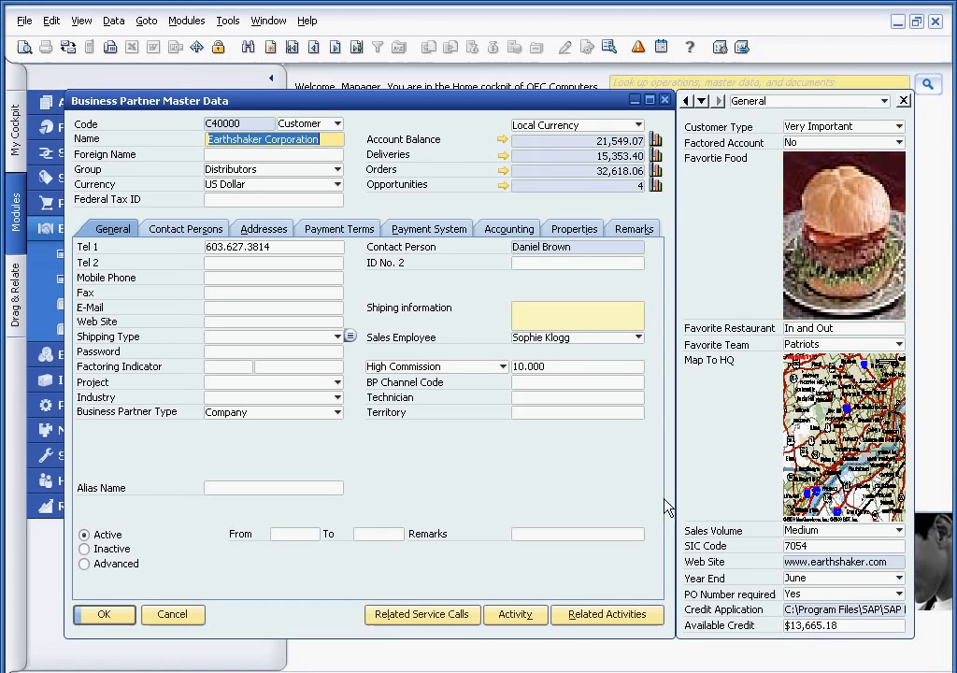
pyautogui.moveTo(771, 357)
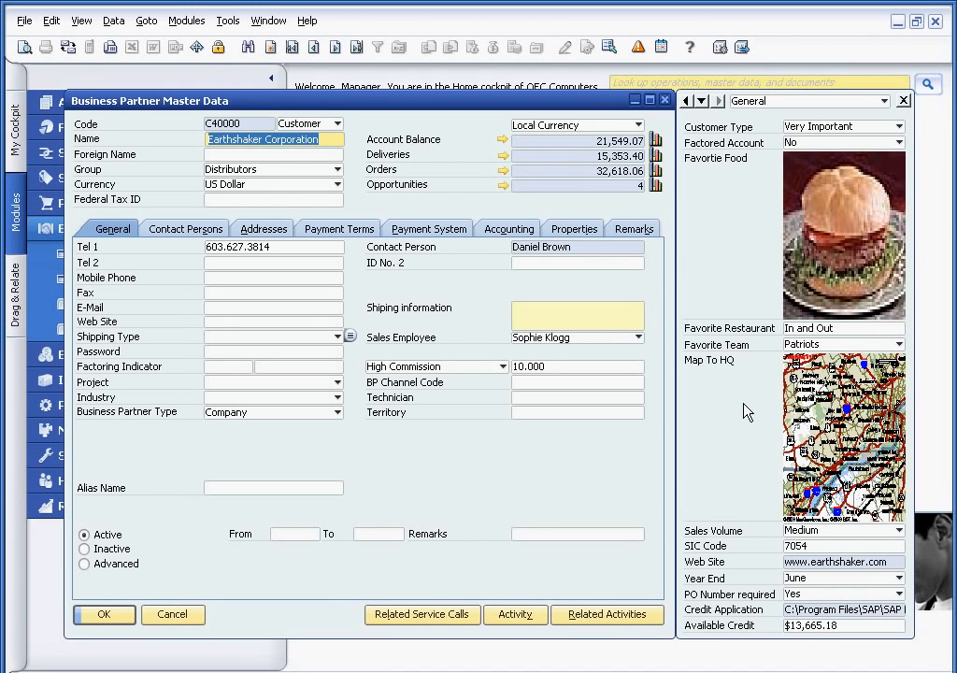
pyautogui.moveTo(740, 427)
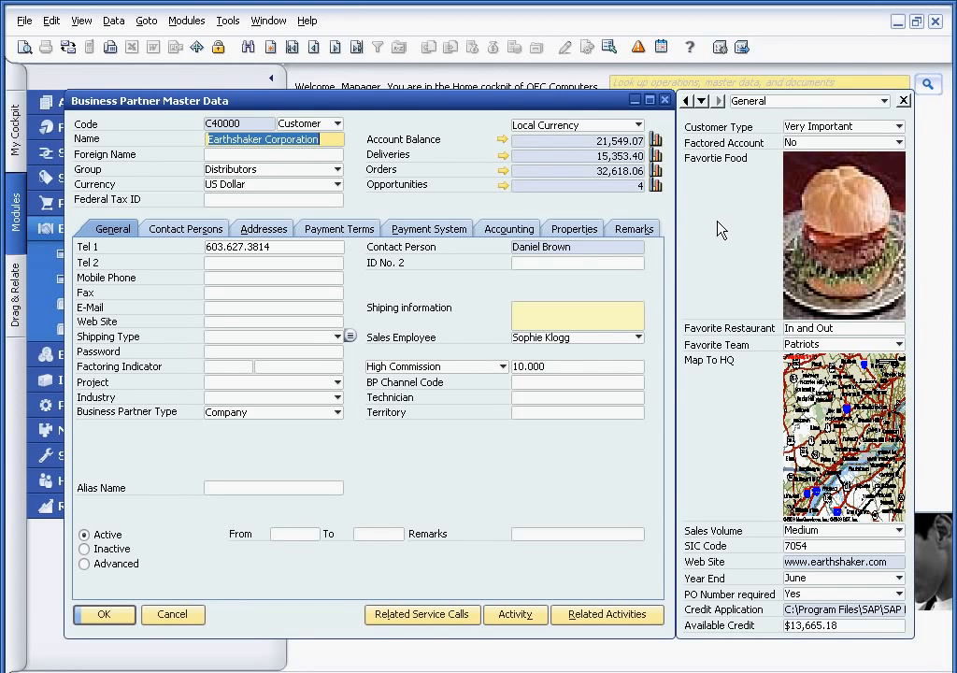
pyautogui.moveTo(732, 375)
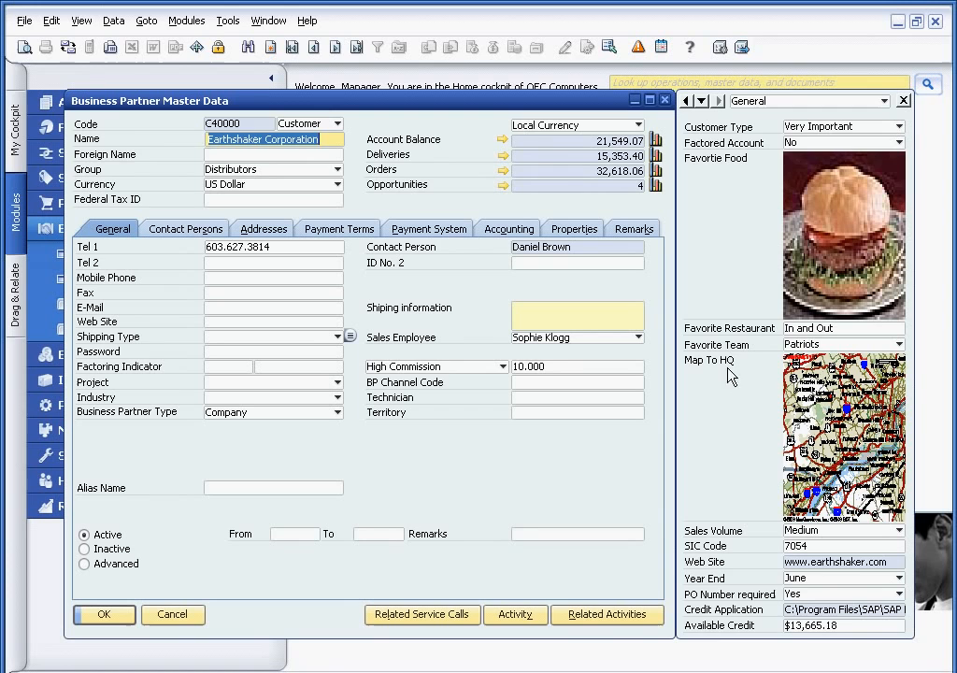
# Switch the user-defined fields category from Demo to All Categories
pyautogui.click(888, 100)
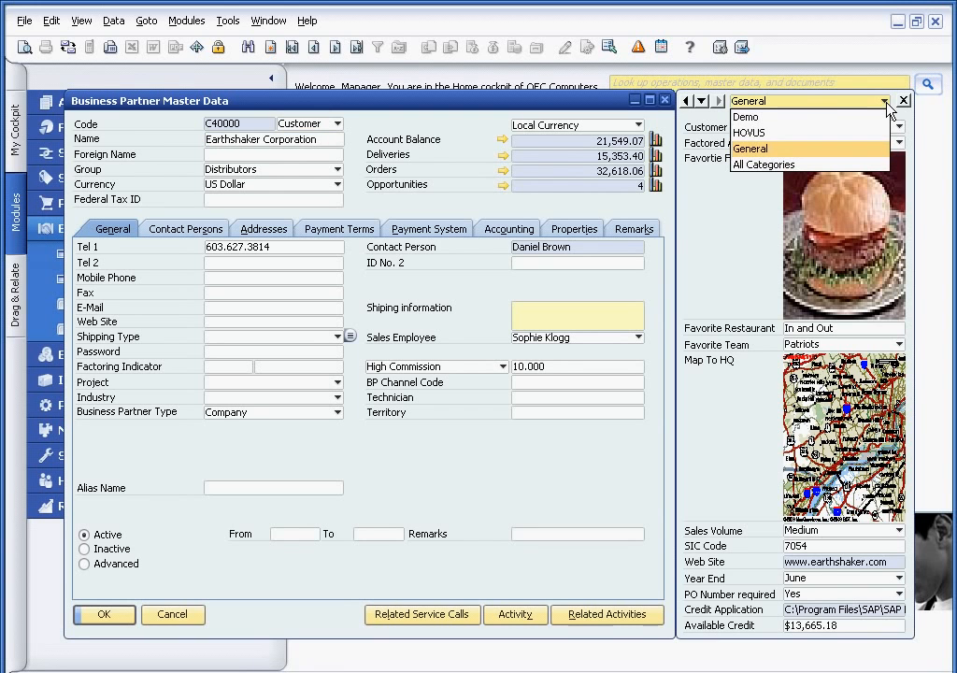
pyautogui.click(746, 116)
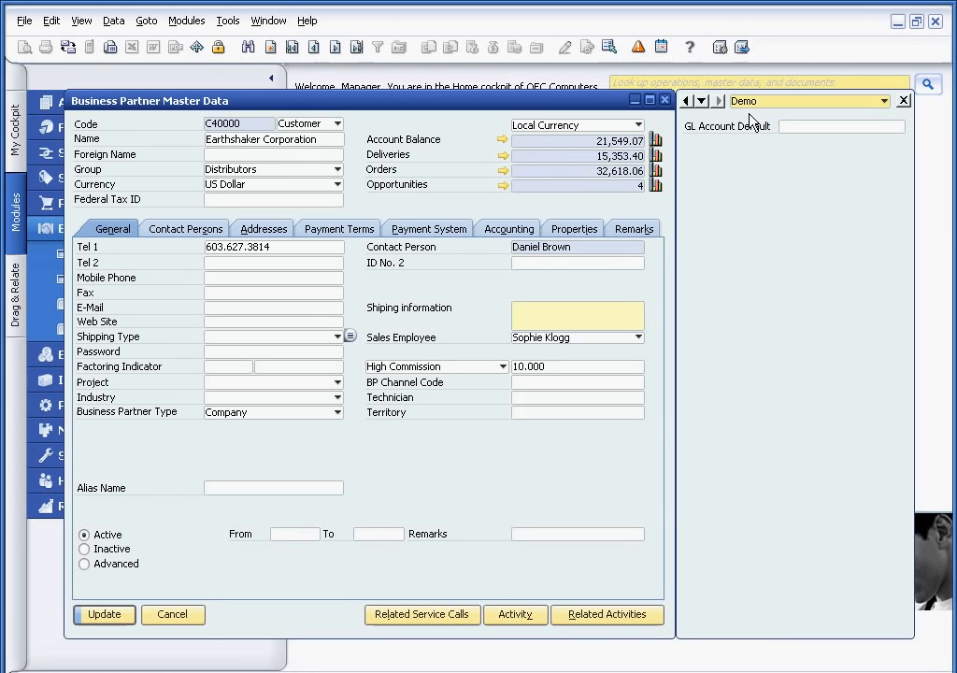
pyautogui.moveTo(818, 168)
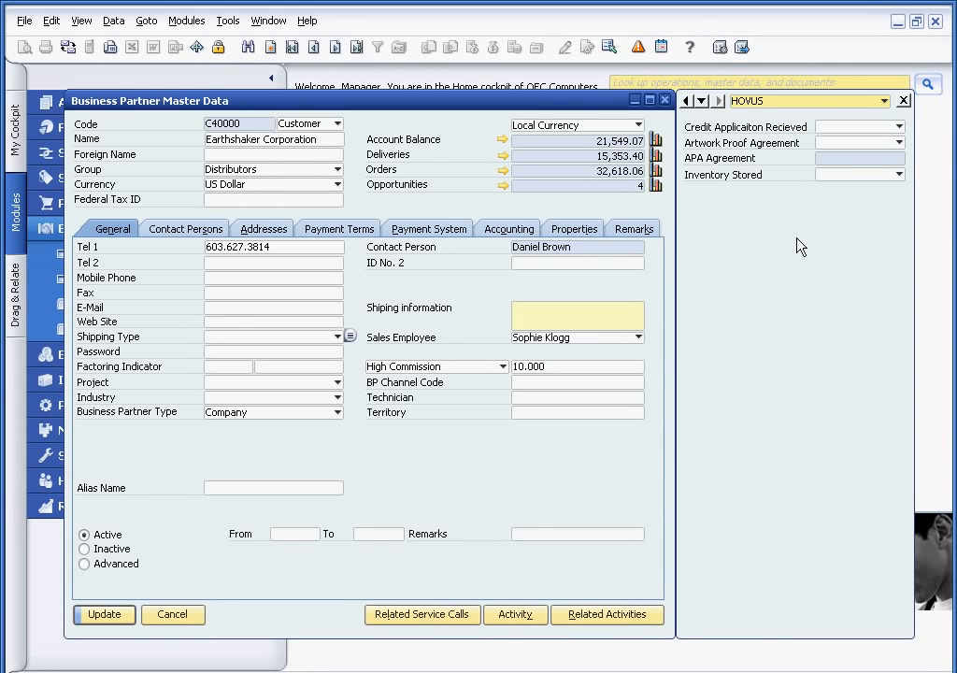
pyautogui.moveTo(867, 130)
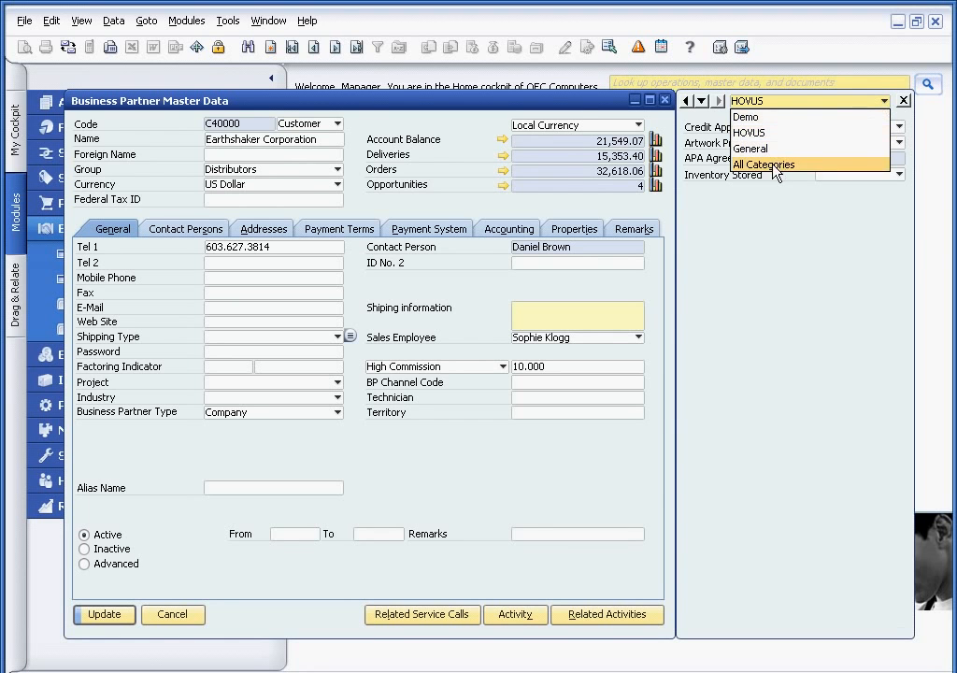
pyautogui.click(764, 164)
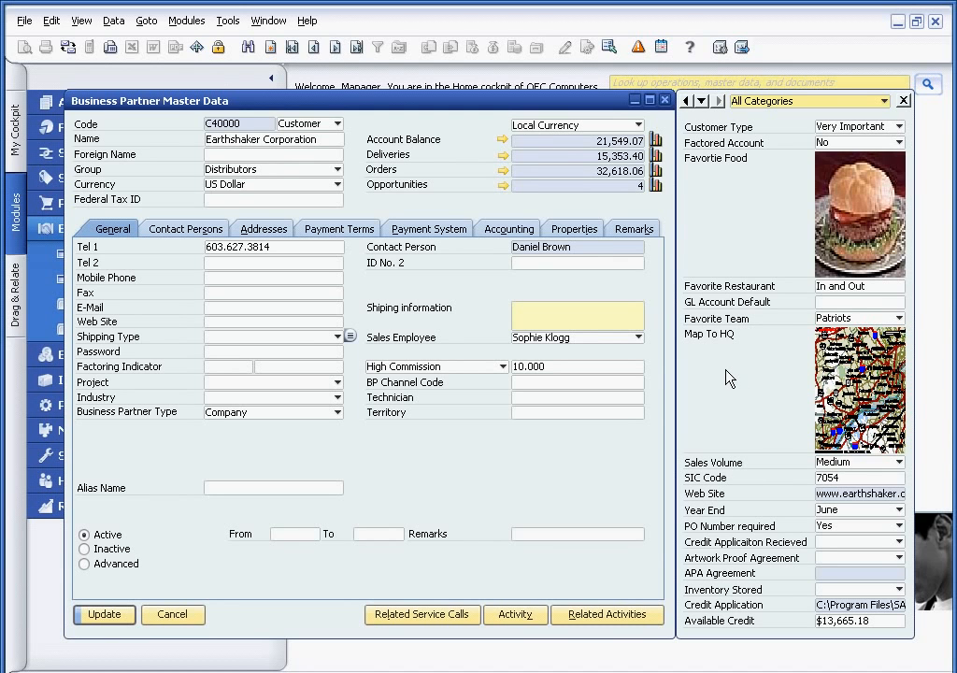
pyautogui.moveTo(743, 188)
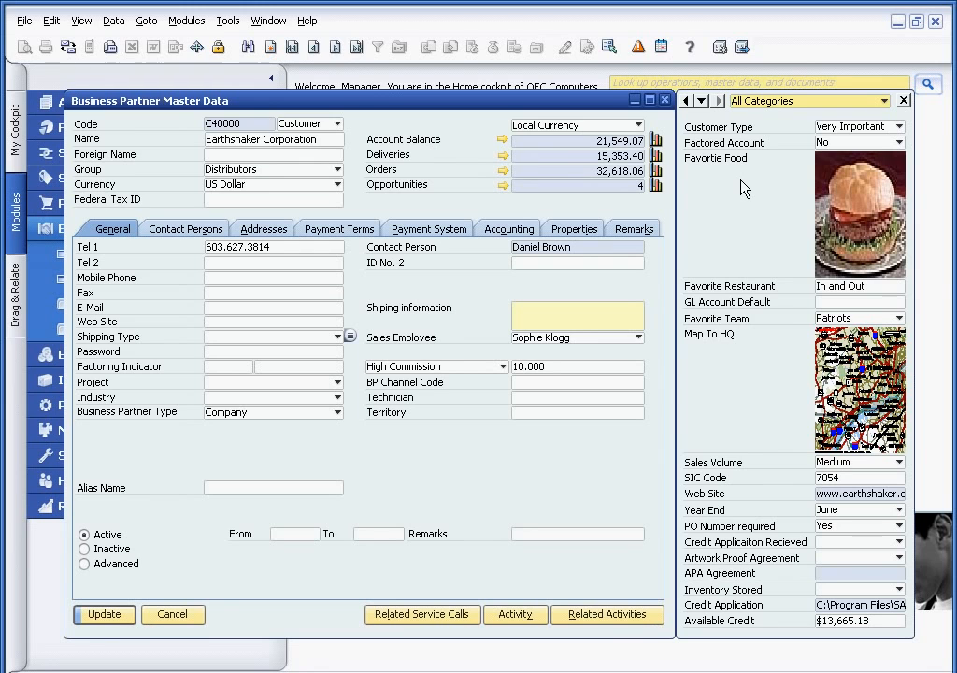